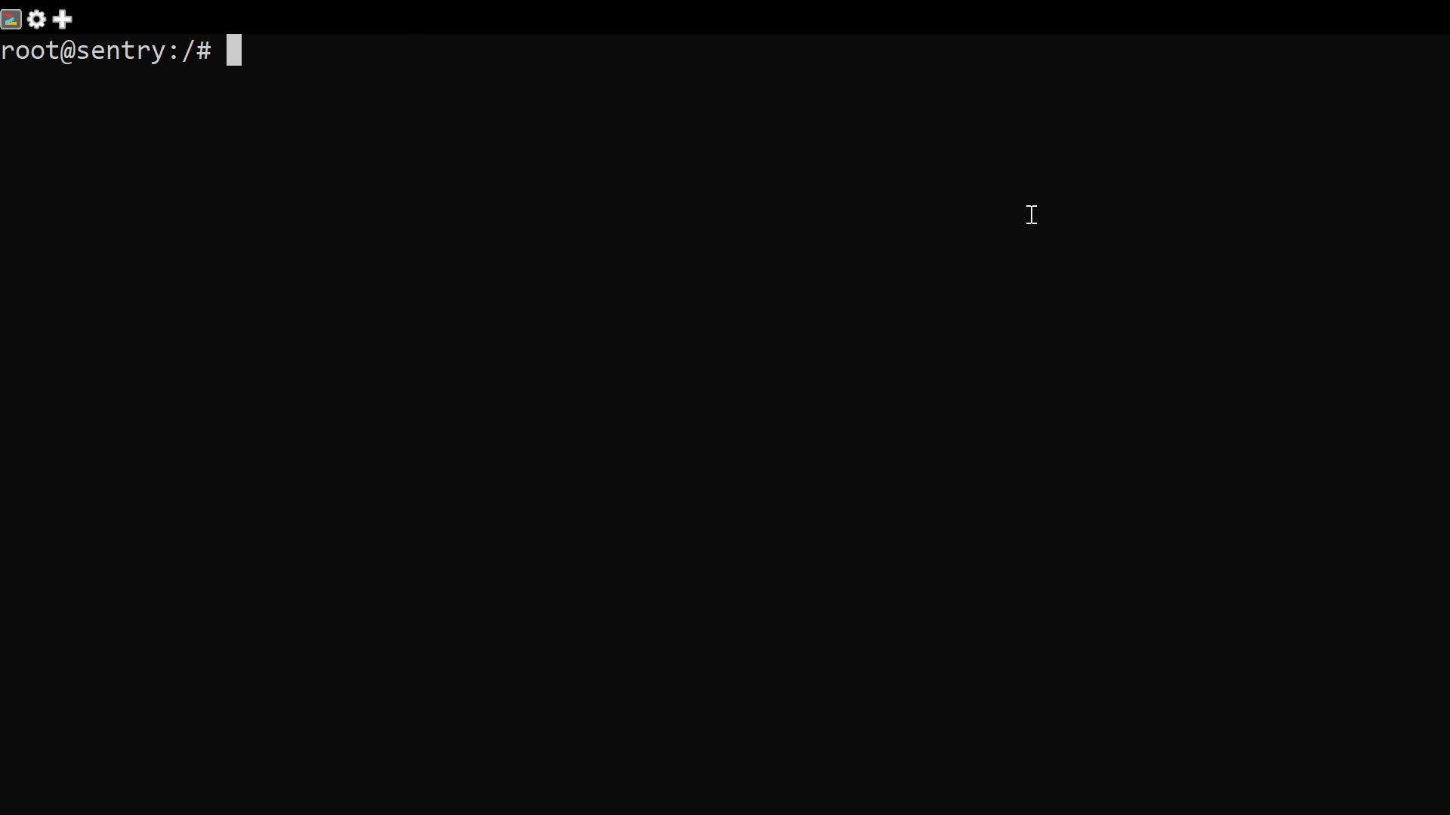
Become root with su and read through the sources.list manual page, then quit it
{"action": "type", "text": "su"}
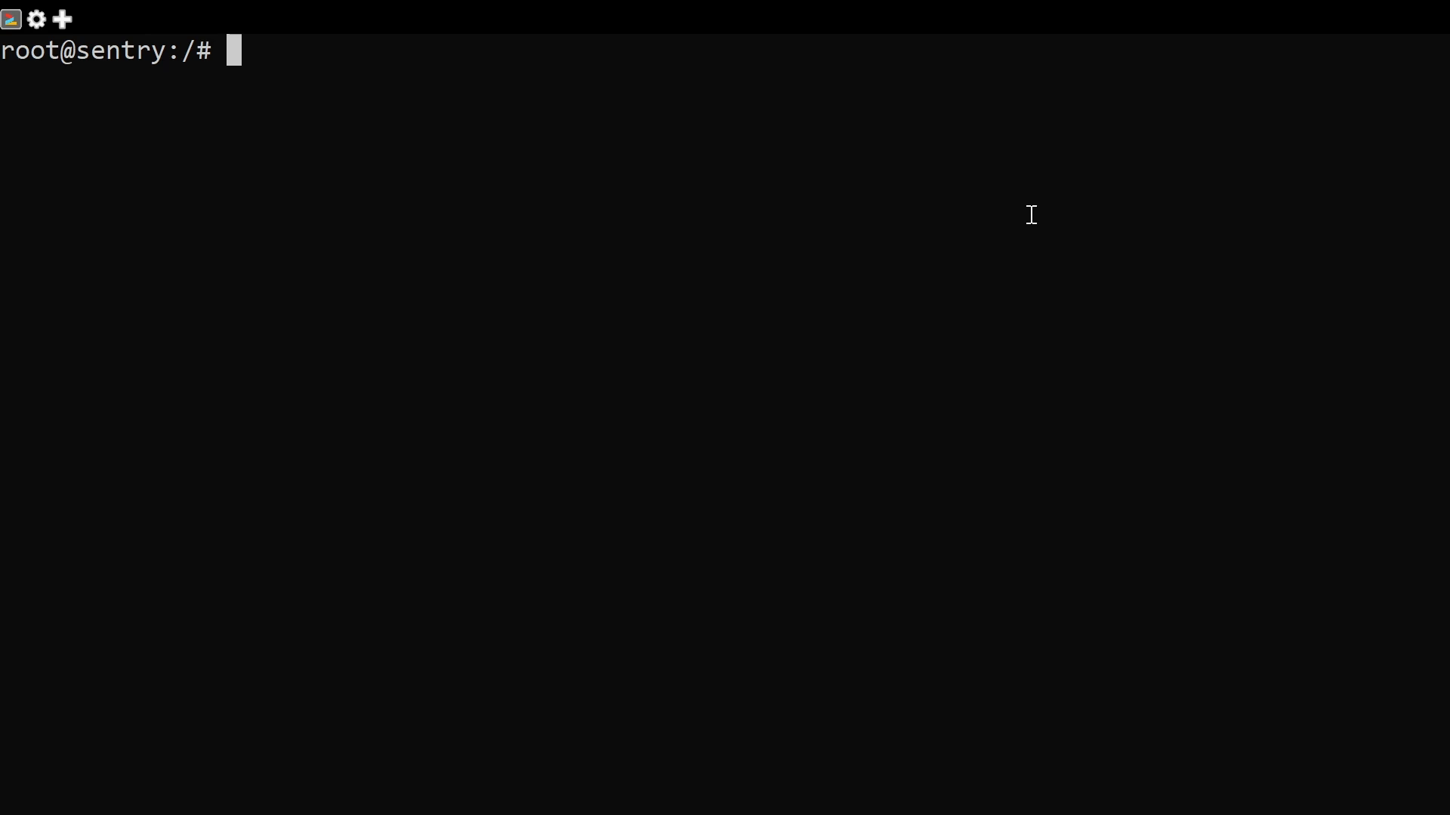
{"action": "type", "text": "man"}
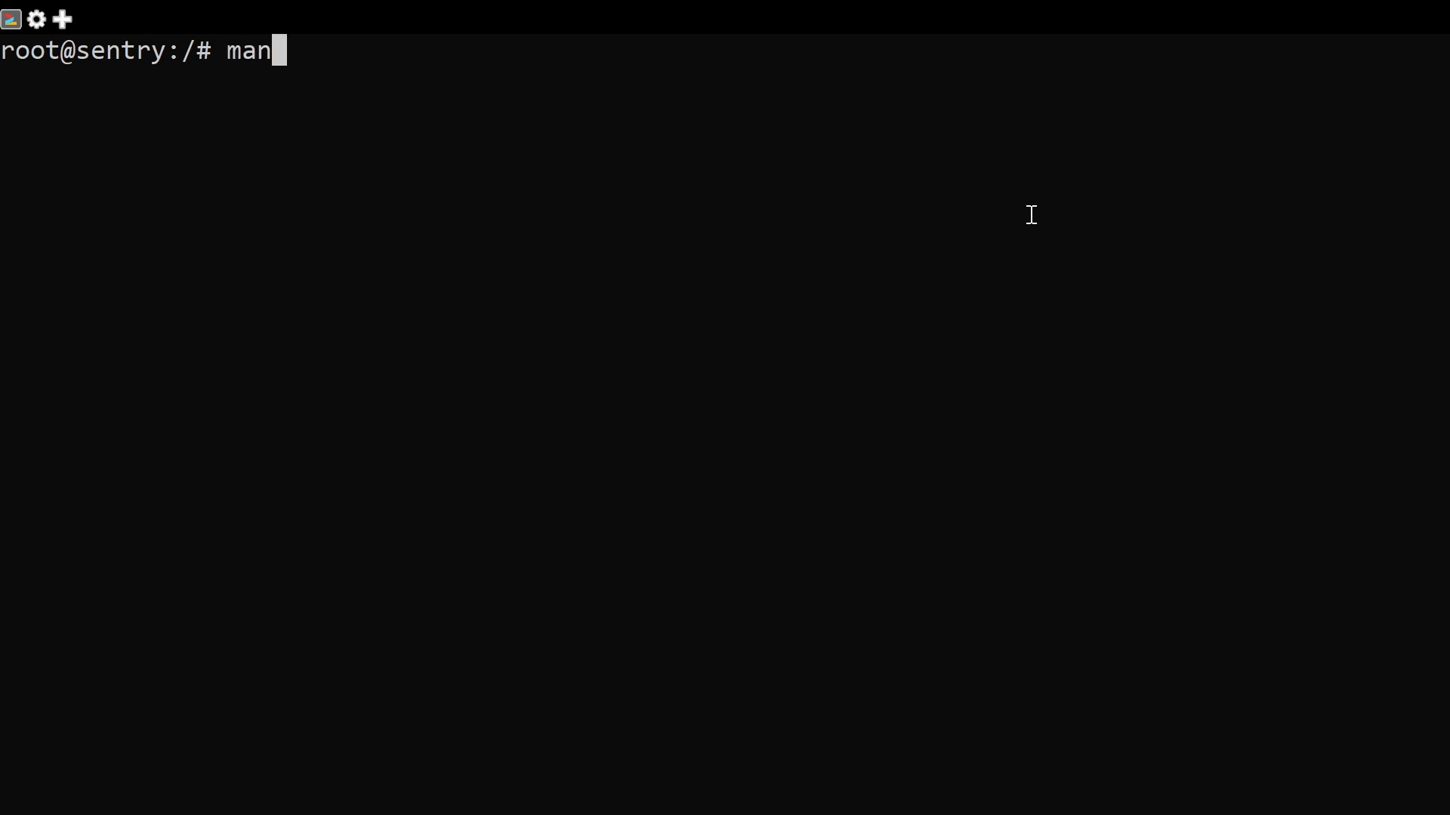
{"action": "type", "text": "sources"}
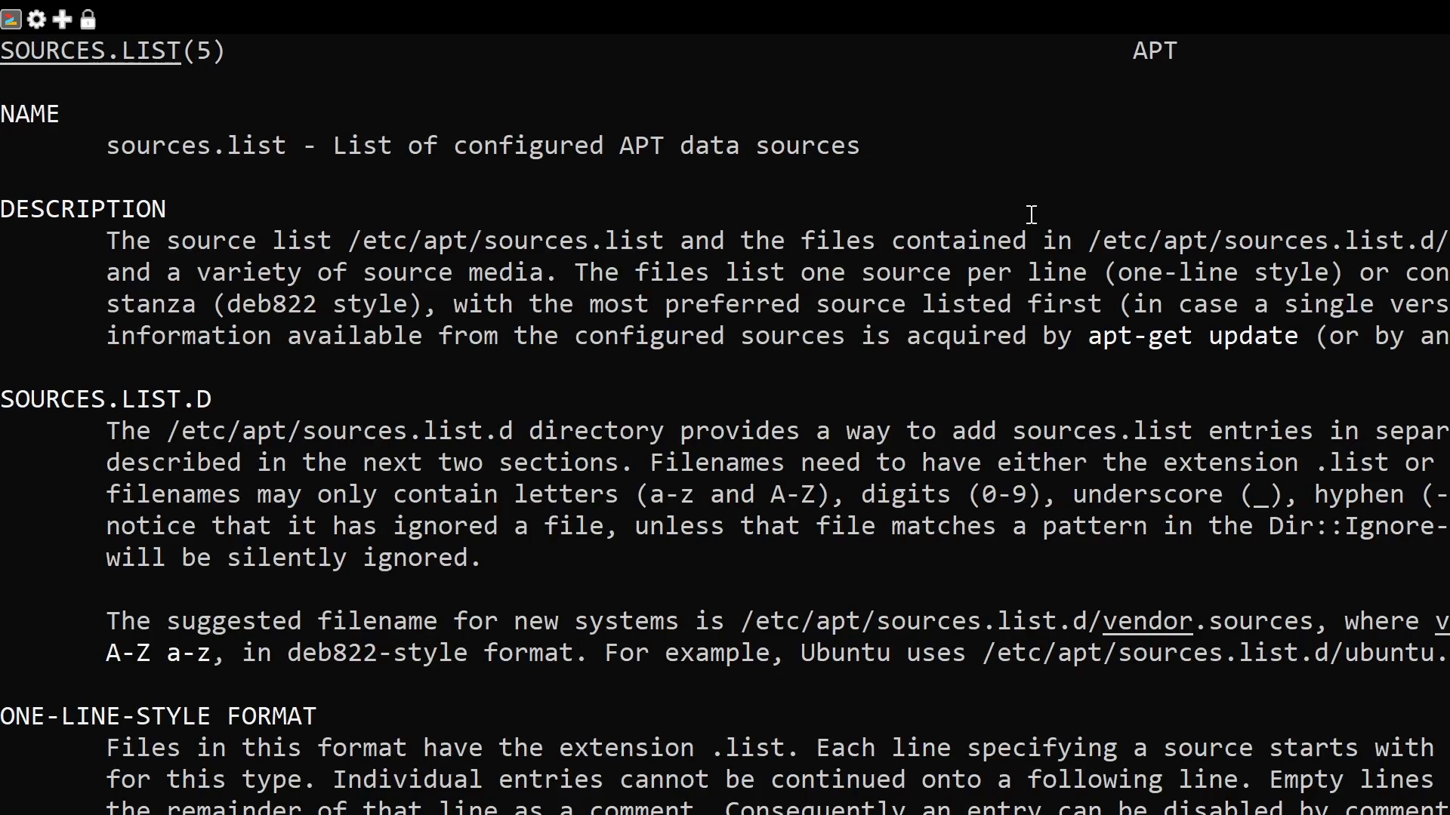
{"action": "scroll", "scroll_direction": "down", "scroll_amount": 3}
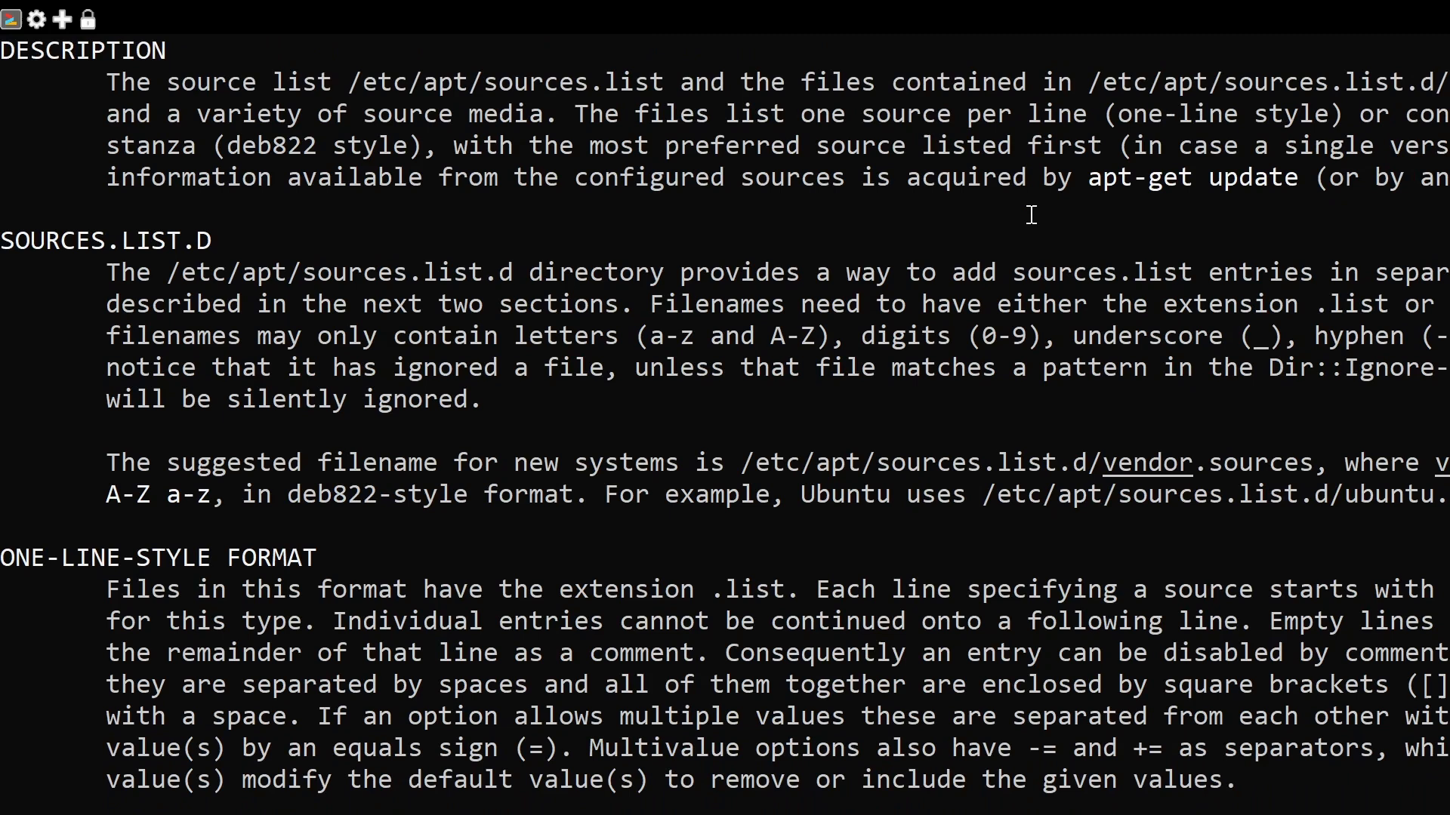
{"action": "scroll", "scroll_direction": "down", "scroll_amount": 3}
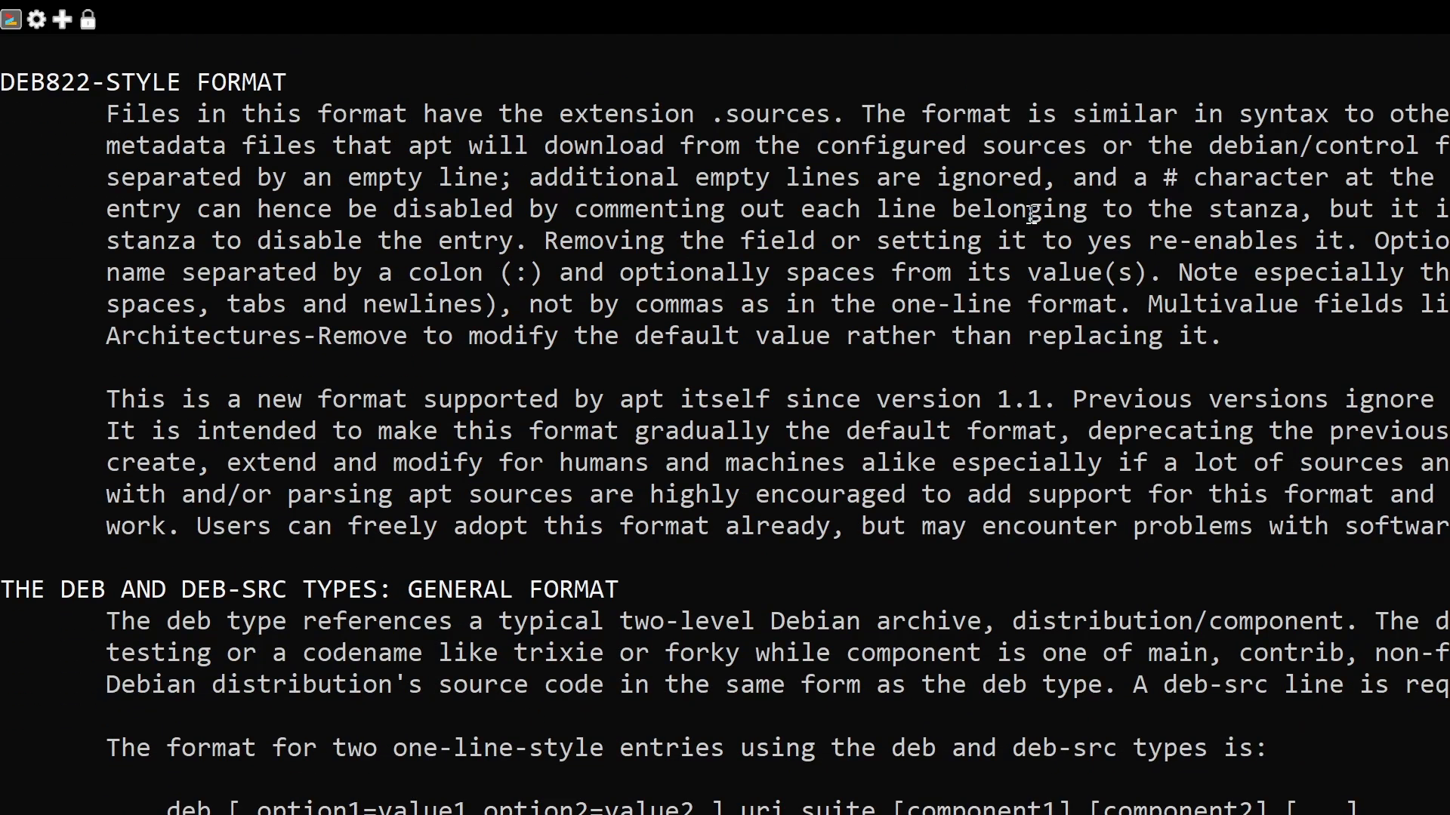
{"action": "scroll", "scroll_direction": "down", "scroll_amount": 3}
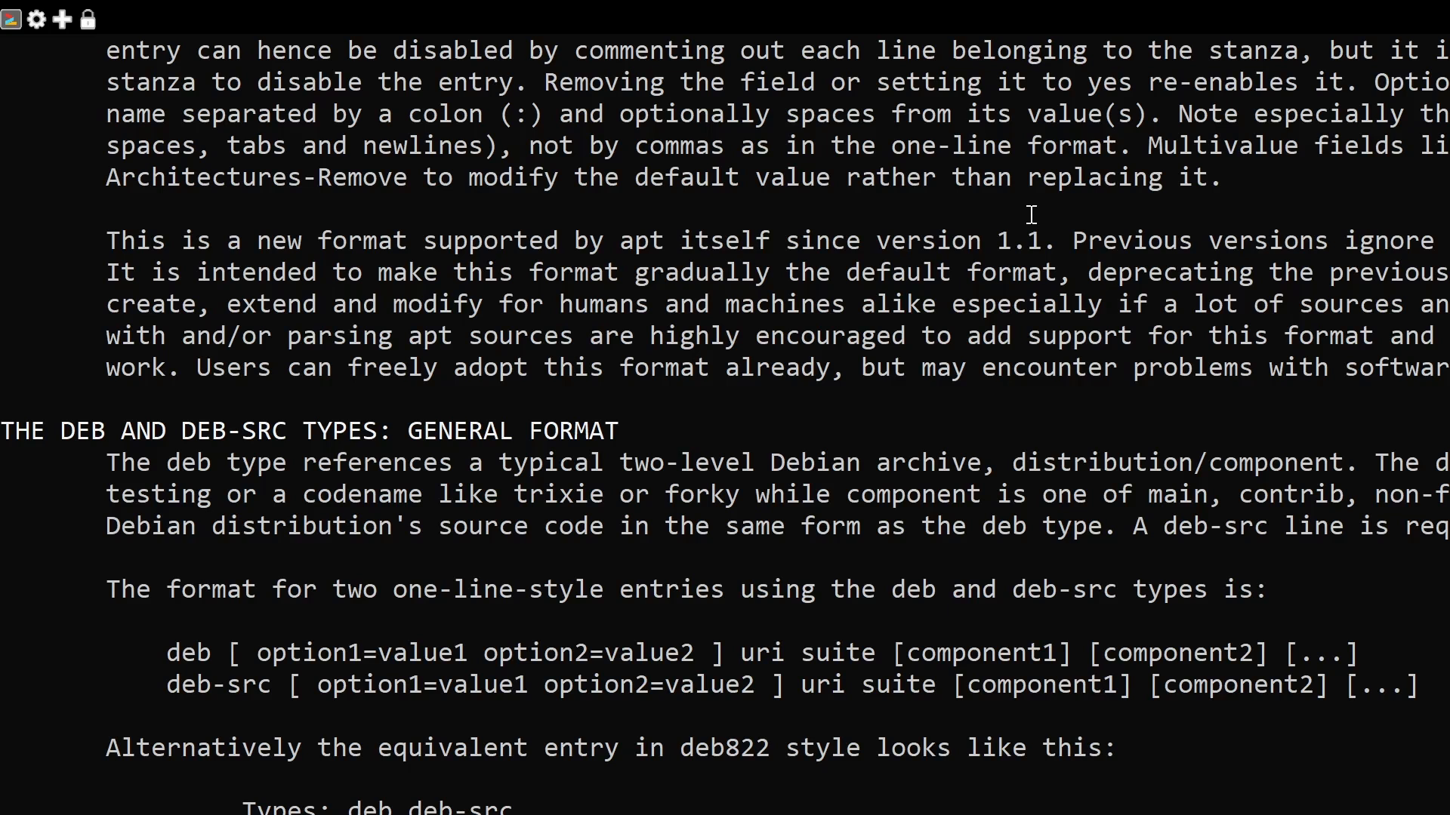
{"action": "scroll", "scroll_direction": "down", "scroll_amount": 3}
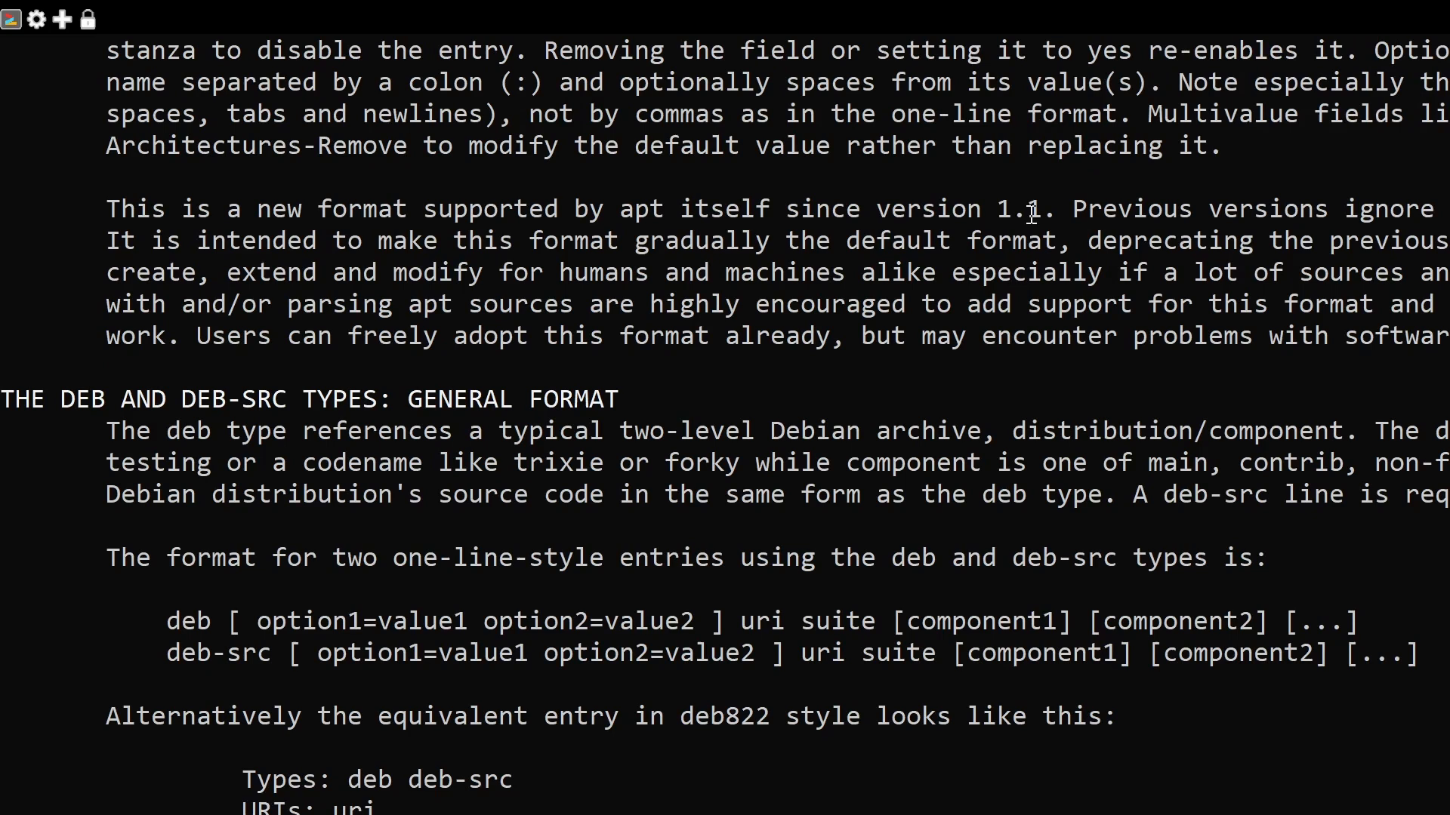
{"action": "scroll", "scroll_direction": "down", "scroll_amount": 3}
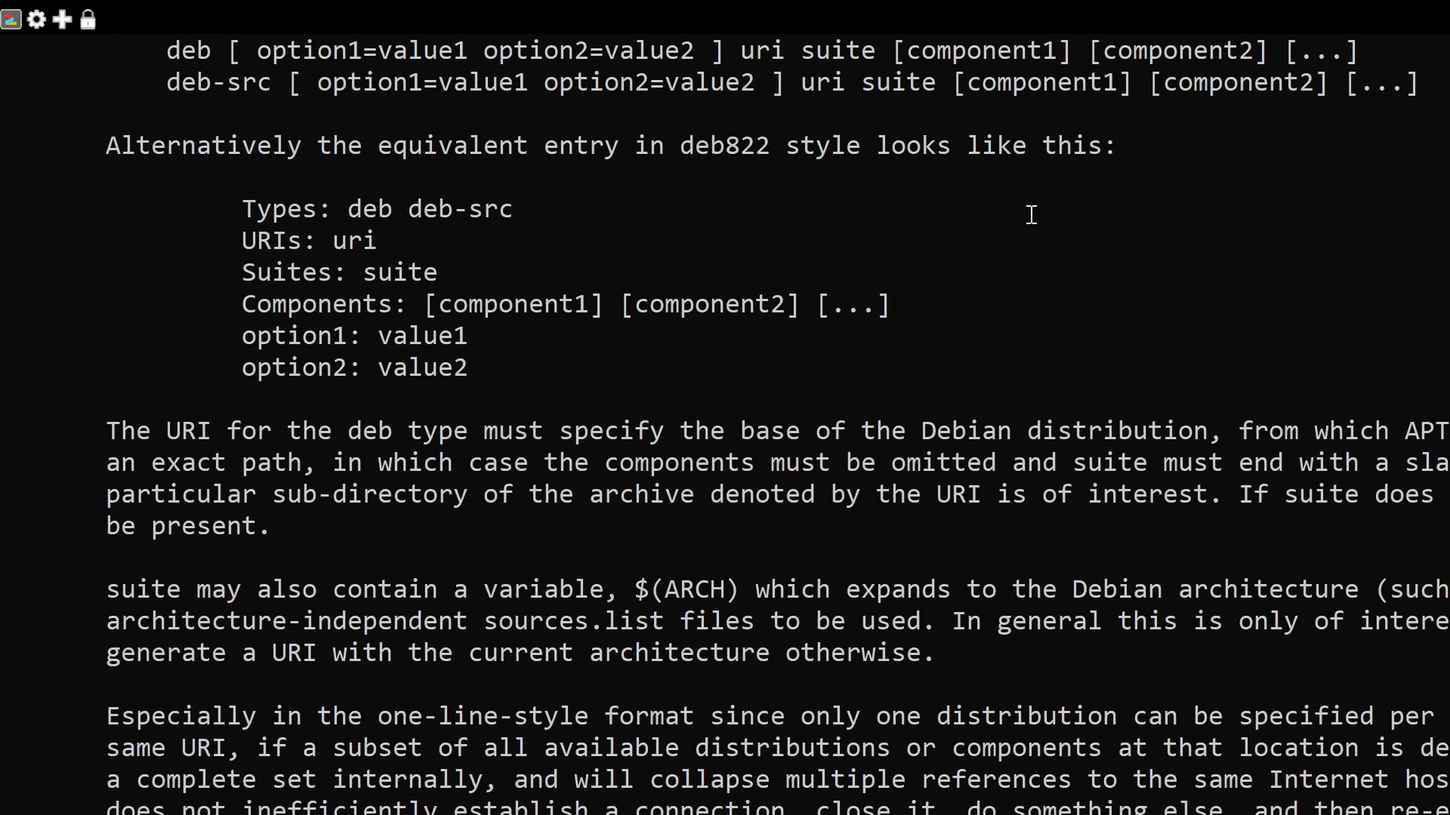
{"action": "scroll", "scroll_direction": "down", "scroll_amount": 3}
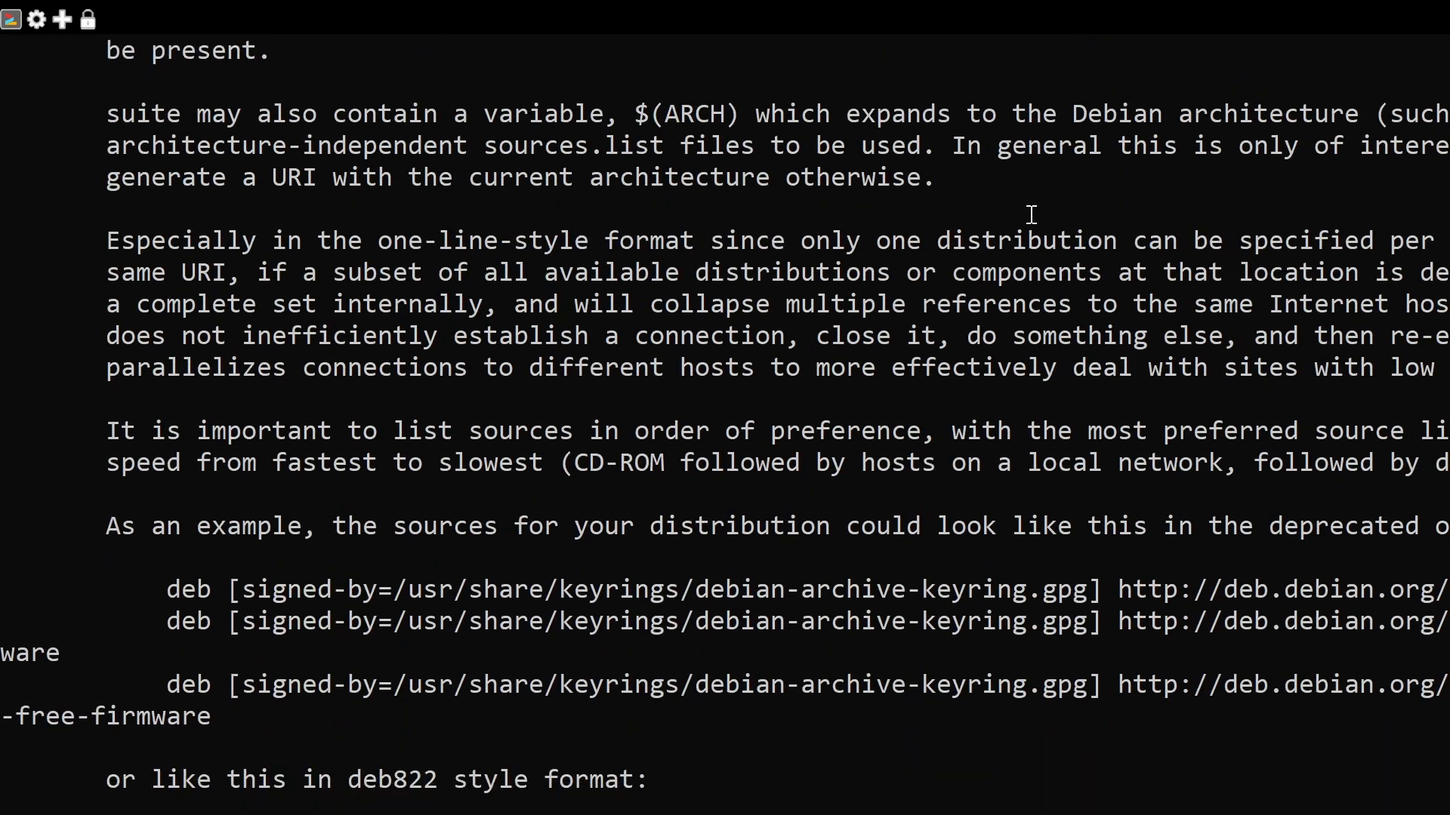
{"action": "scroll", "scroll_direction": "down", "scroll_amount": 3}
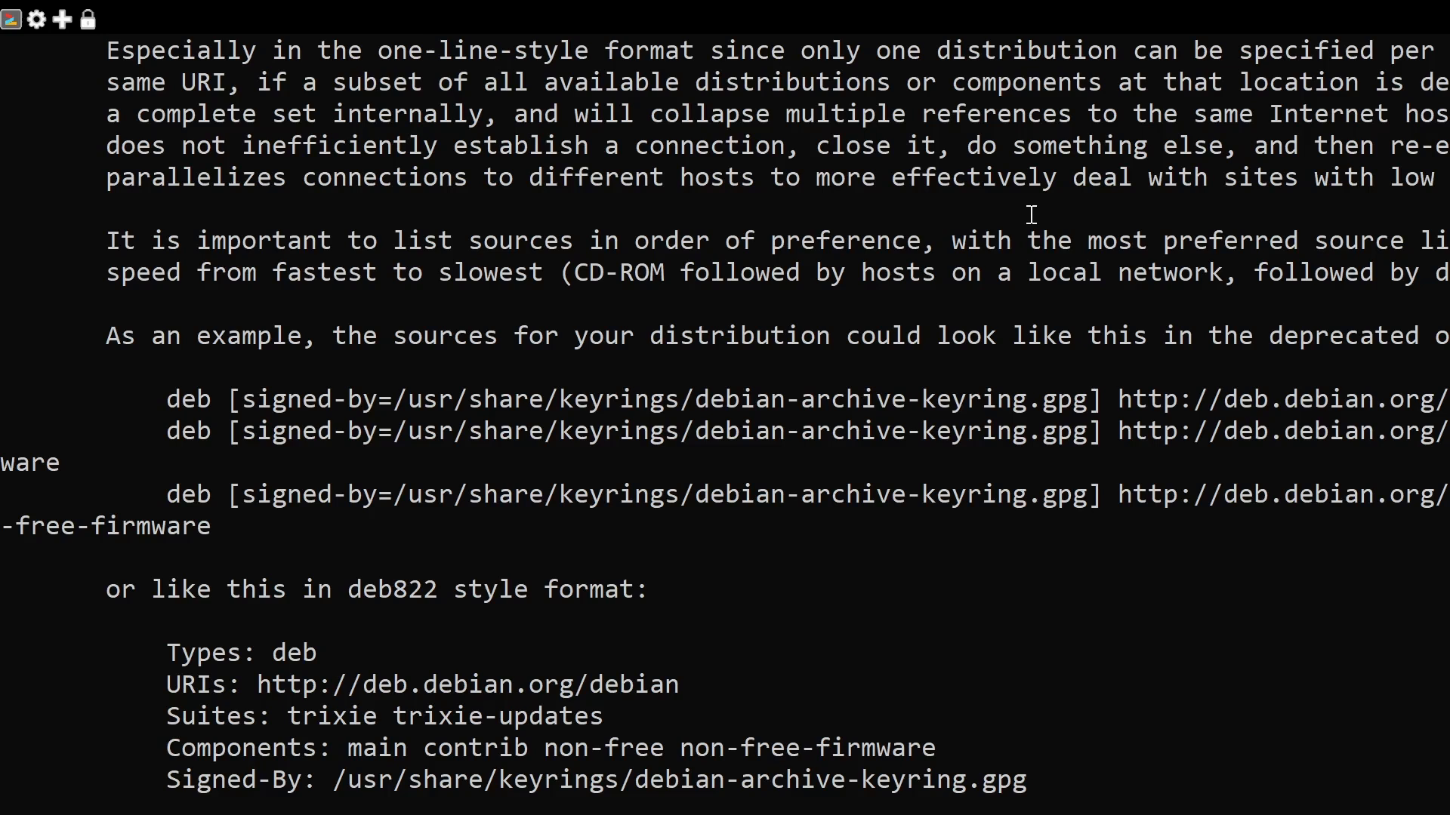
{"action": "scroll", "scroll_direction": "down", "scroll_amount": 3}
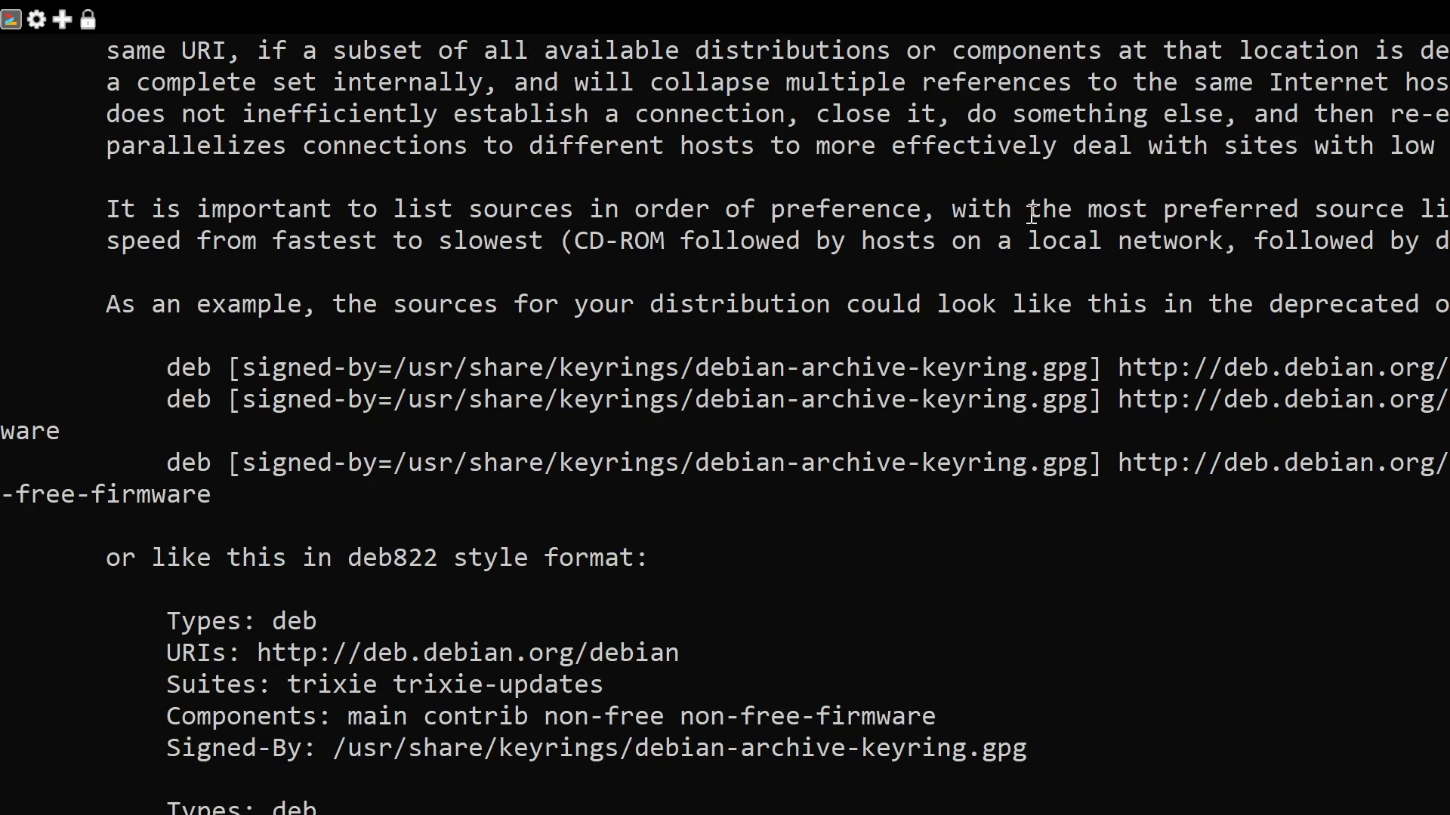
{"action": "scroll", "scroll_direction": "down", "scroll_amount": 3}
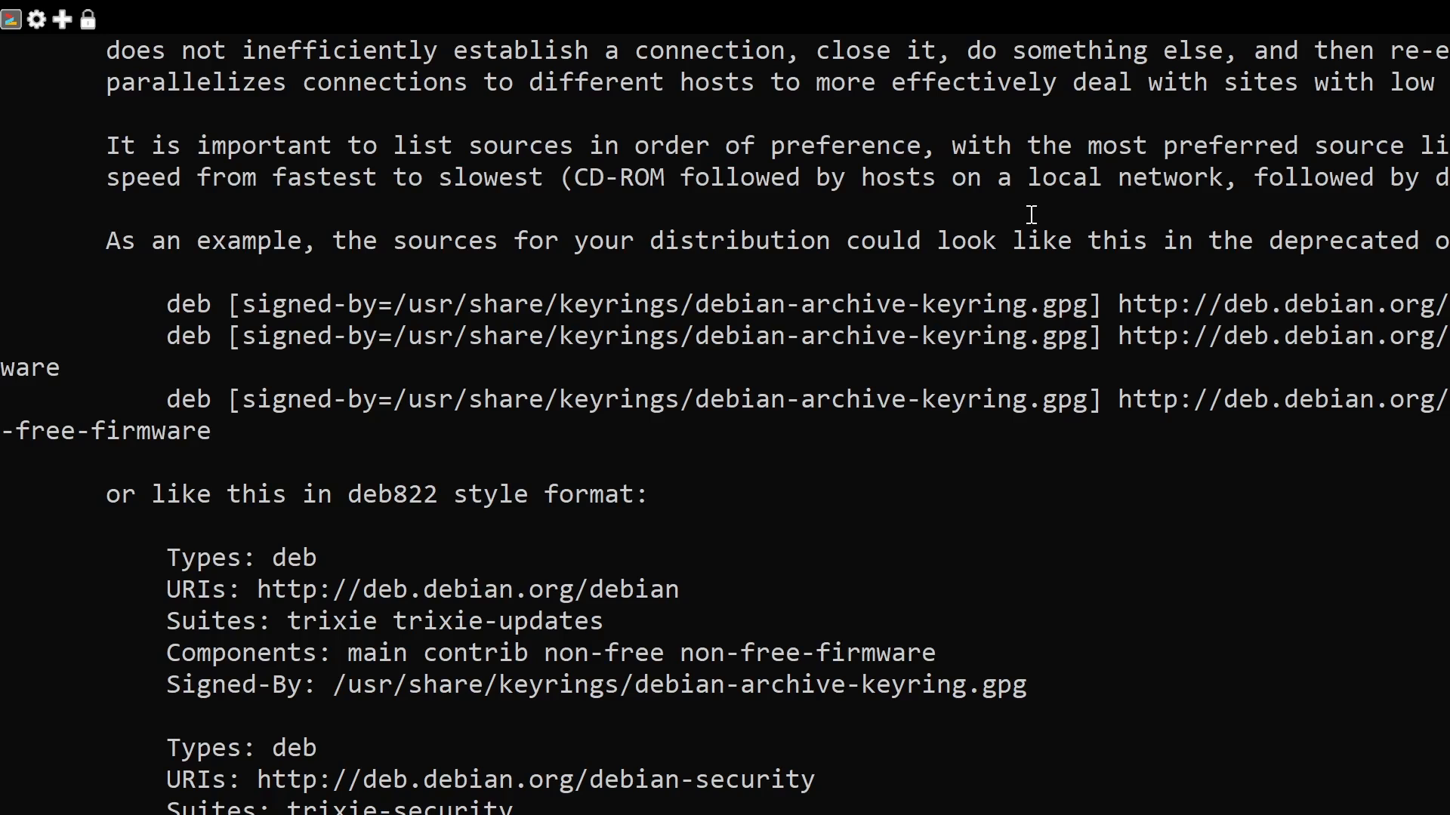
{"action": "key", "text": "q"}
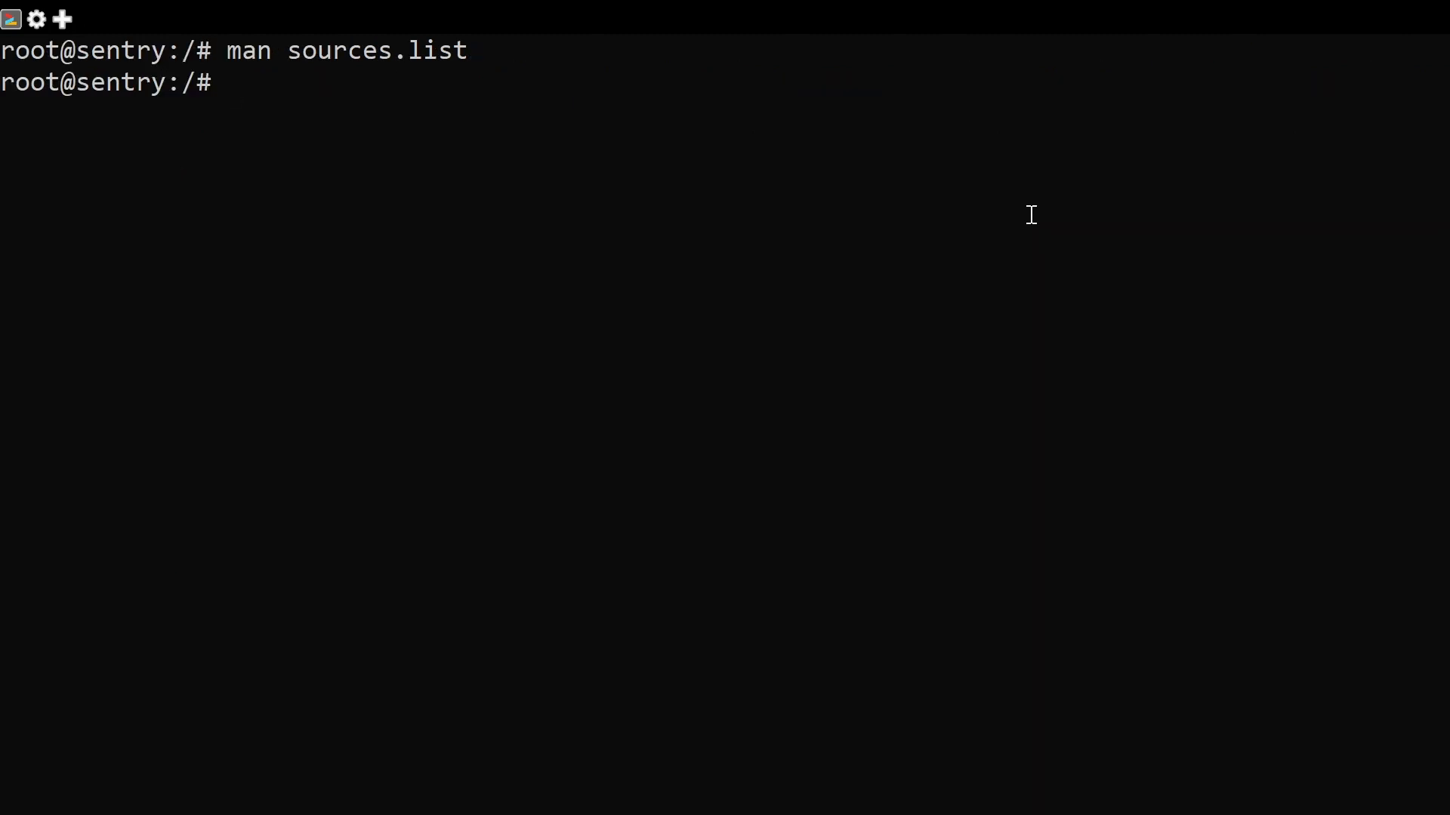
Change into /usr/share/doc/apt and then its examples folder to find debian.sources
{"action": "type", "text": "c"}
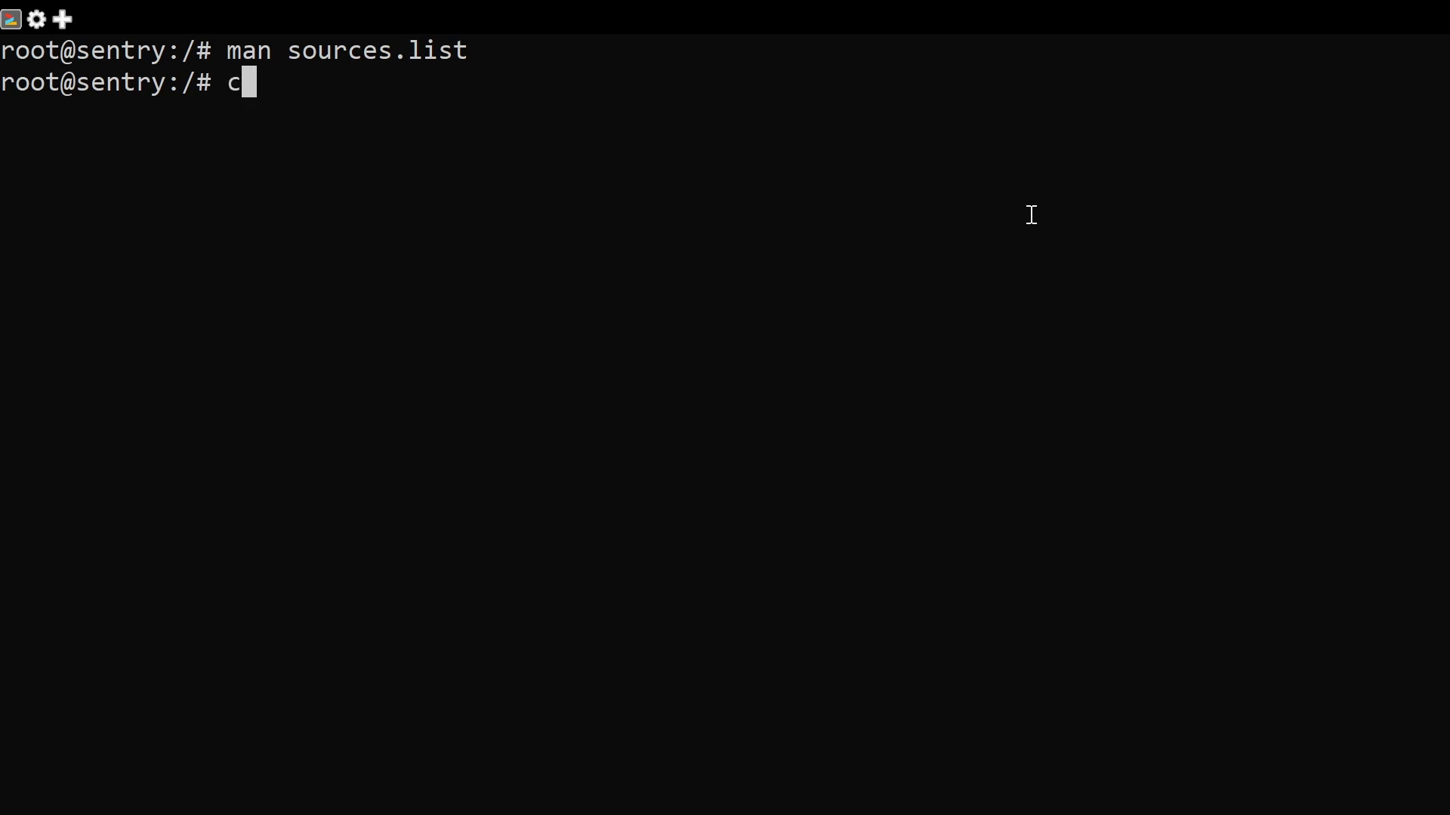
{"action": "type", "text": "d /usr/"}
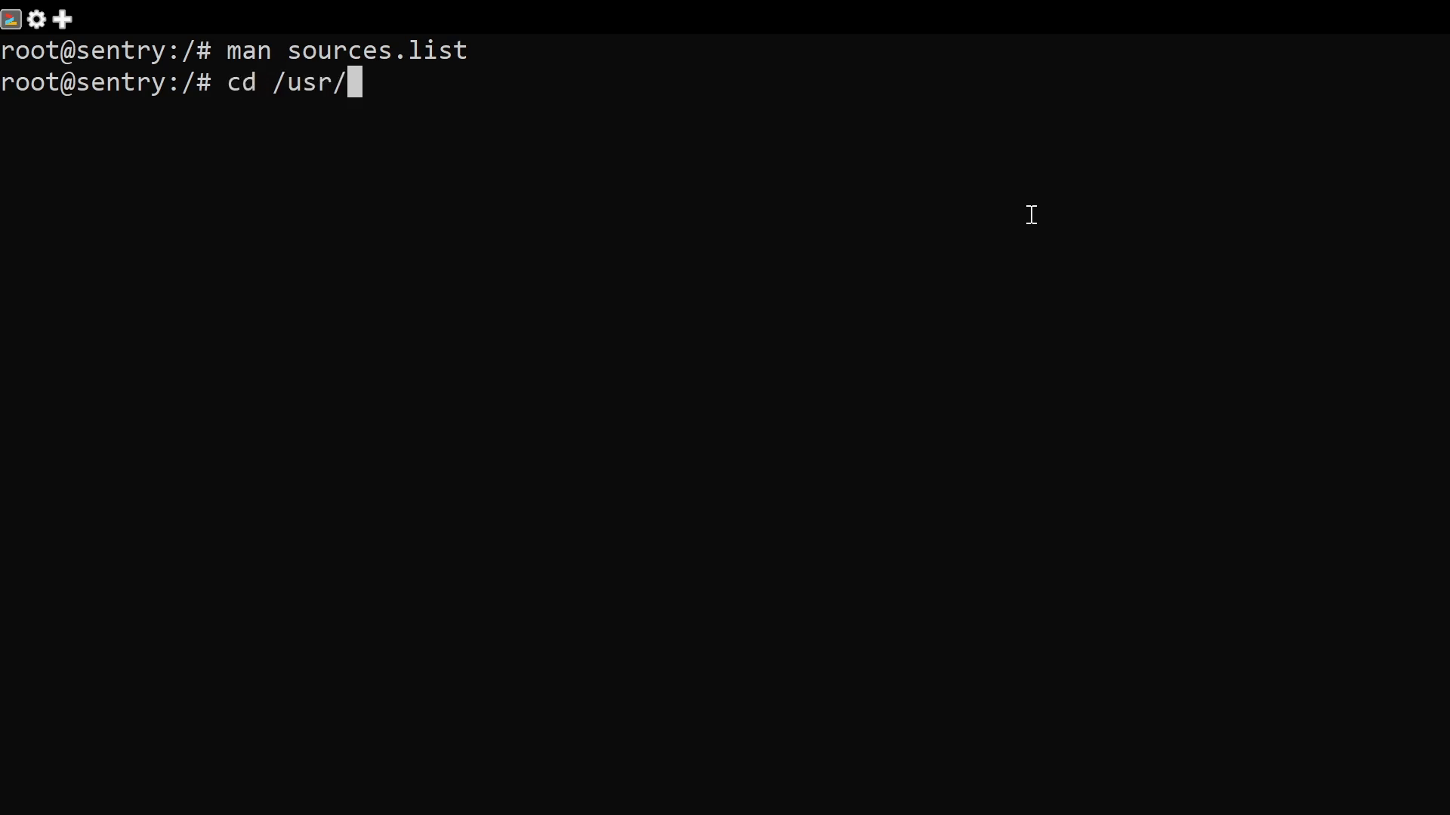
{"action": "type", "text": "share/"}
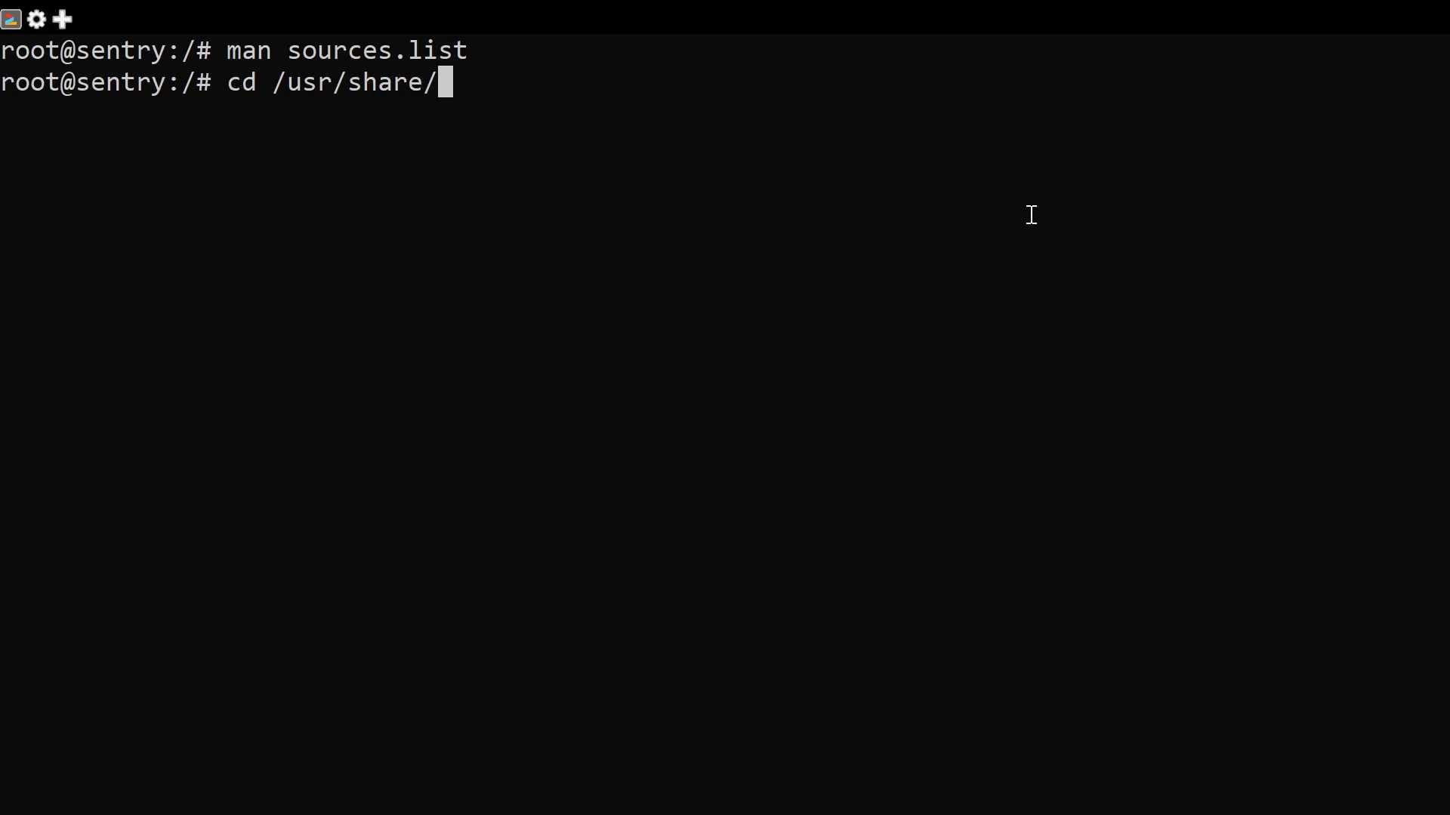
{"action": "type", "text": "apt/d"}
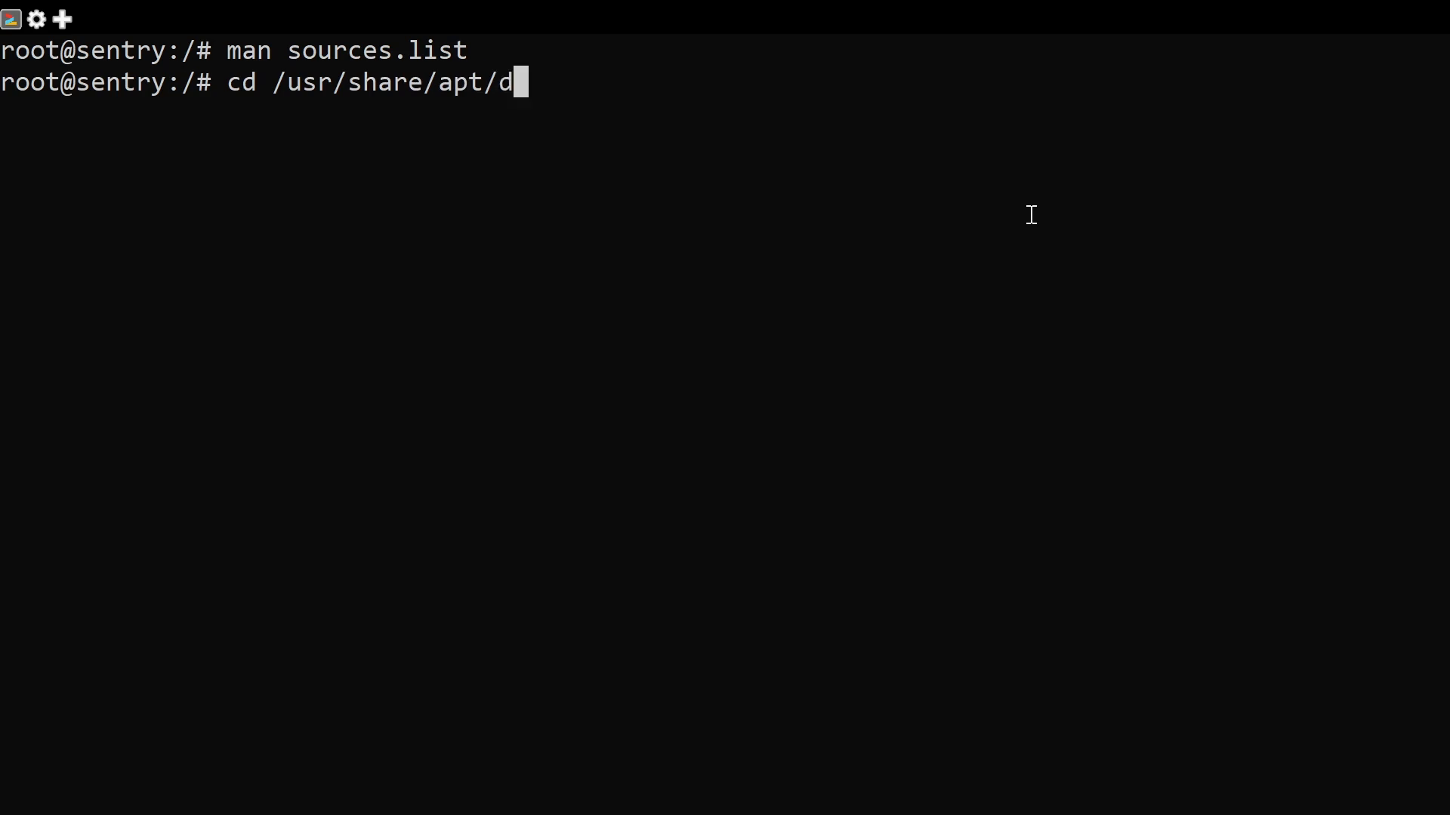
{"action": "type", "text": "oc"}
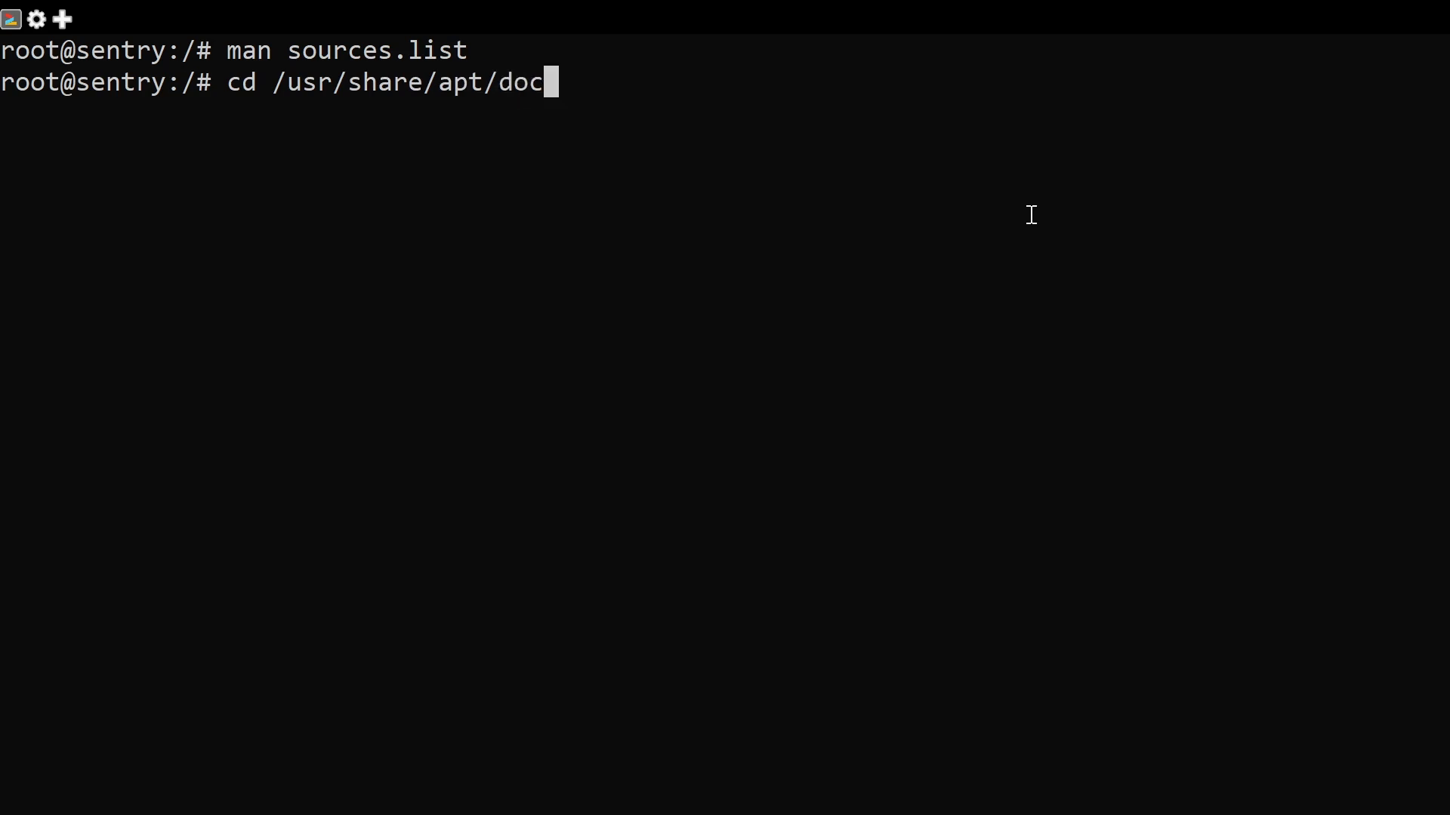
{"action": "key", "text": "BackSpace"}
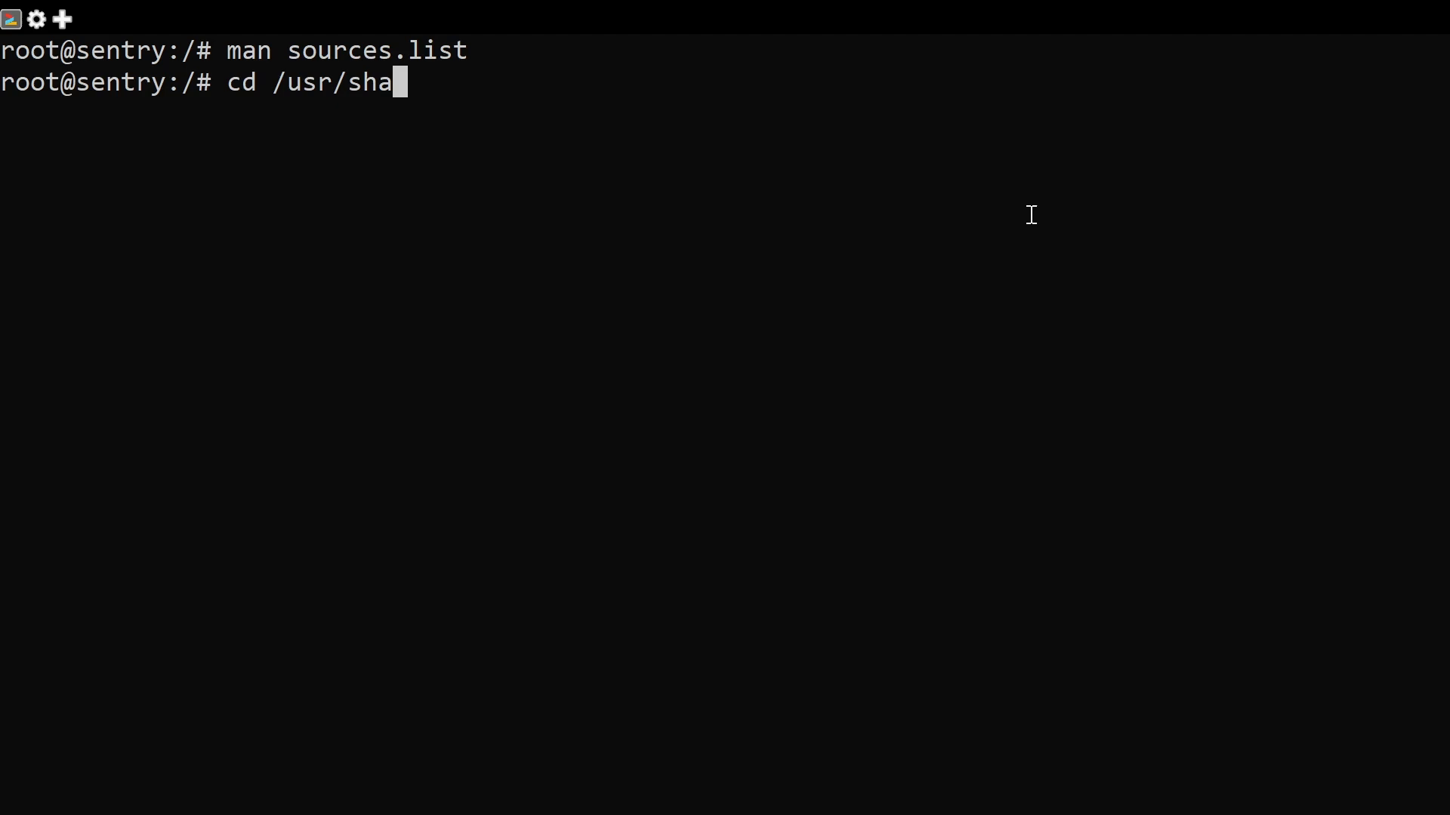
{"action": "key", "text": "BackSpace"}
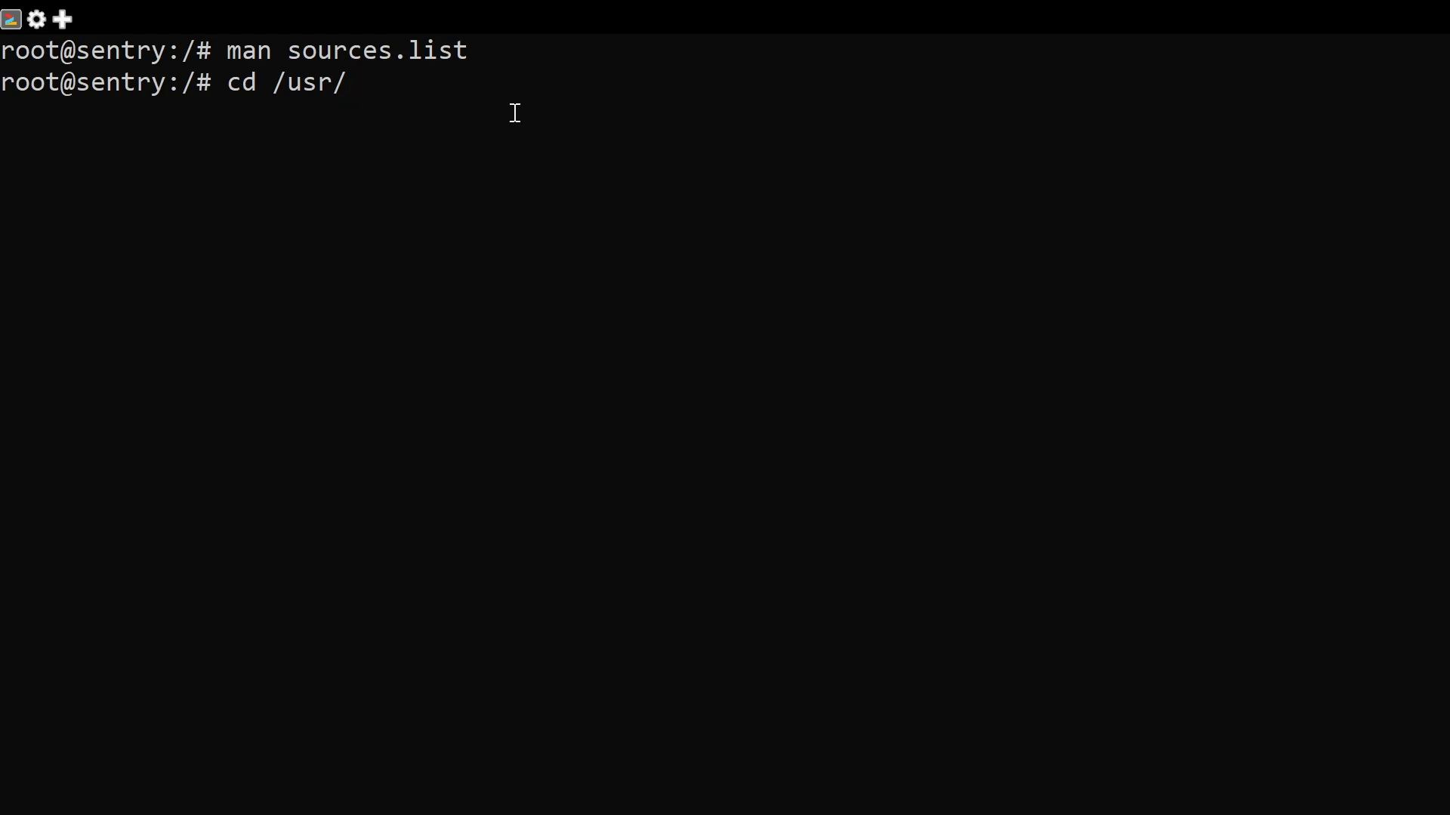
{"action": "type", "text": "s"}
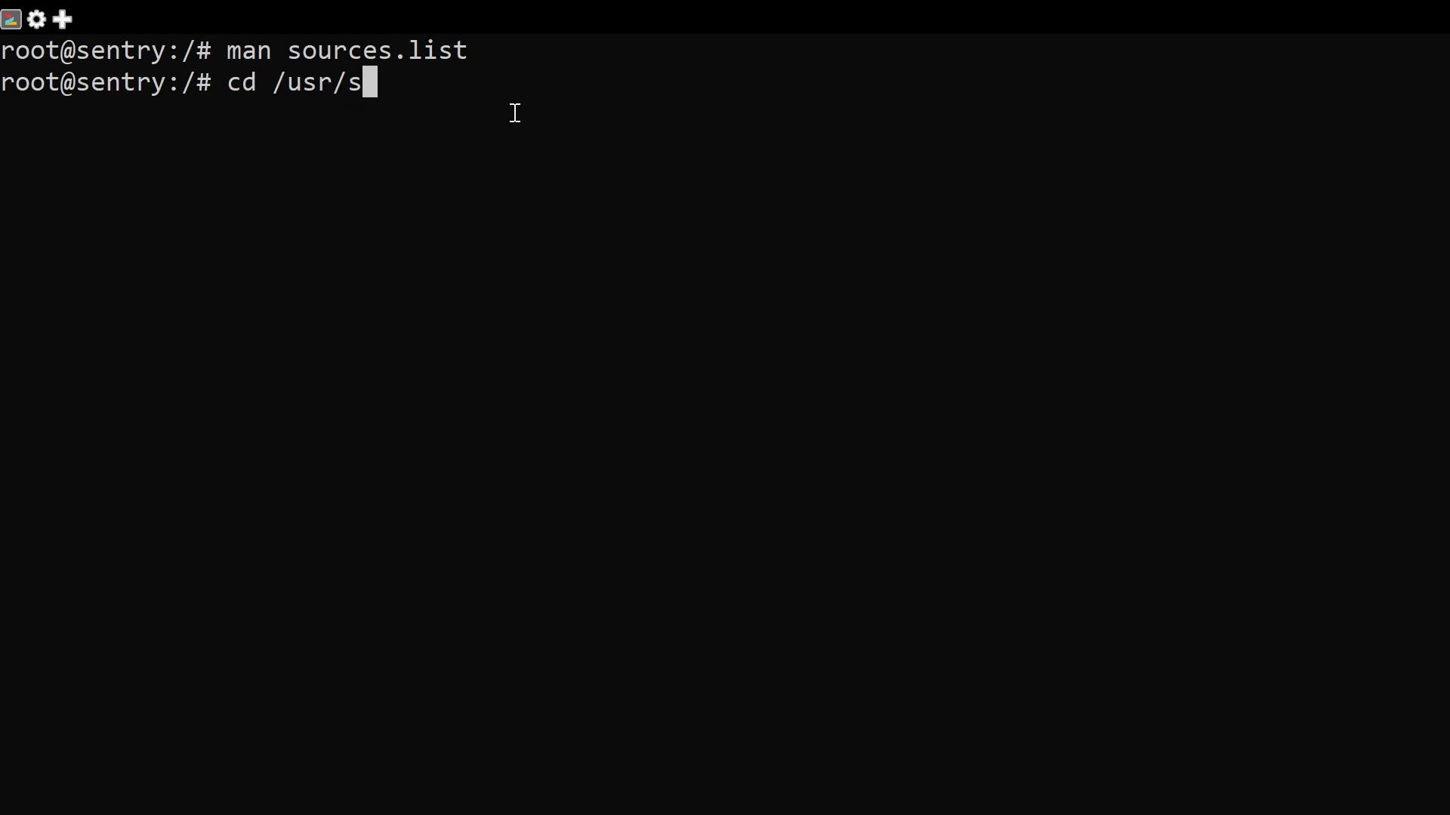
{"action": "type", "text": "hare/d"}
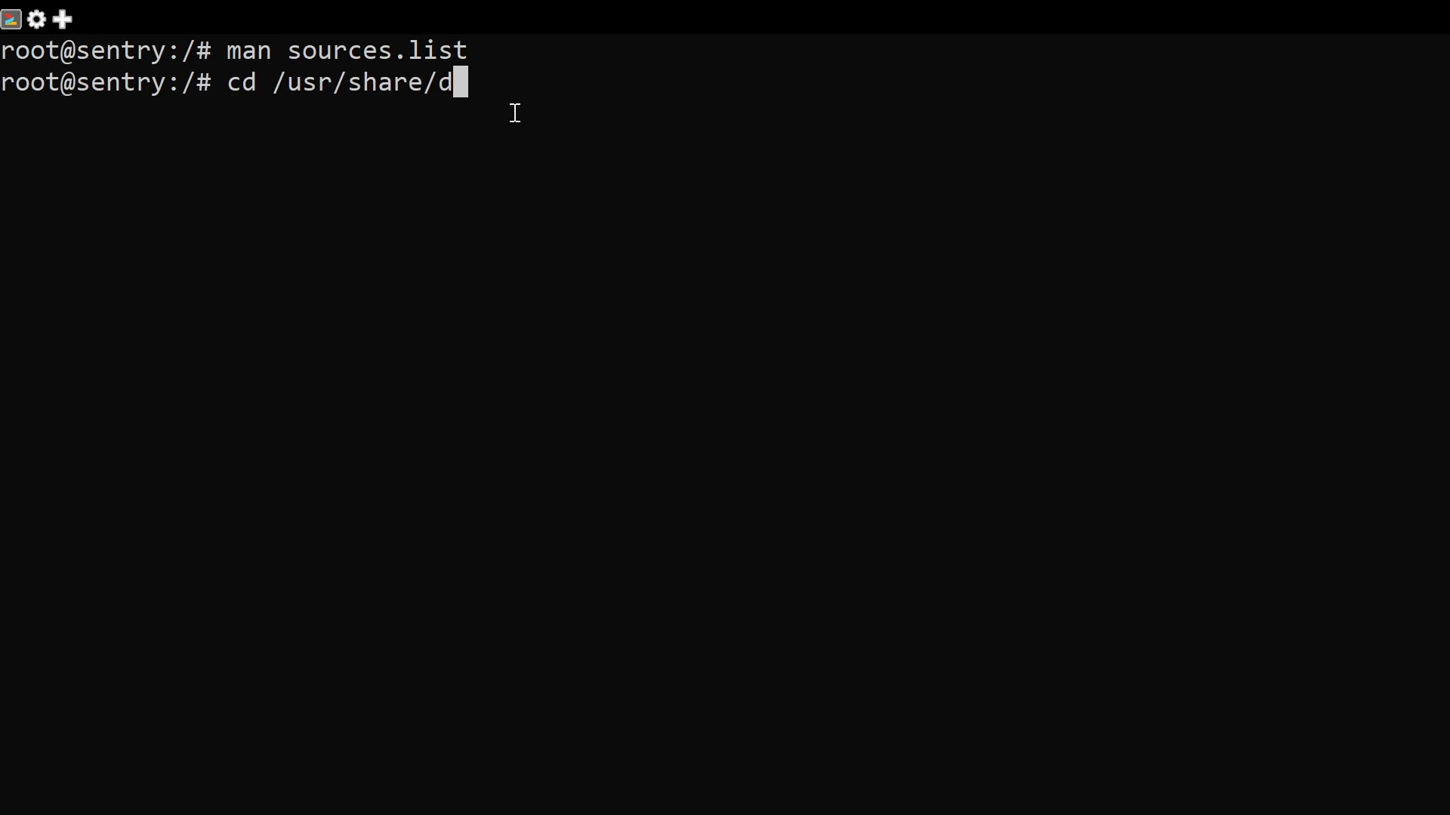
{"action": "type", "text": "oc/apt"}
{"action": "type", "text": "ls"}
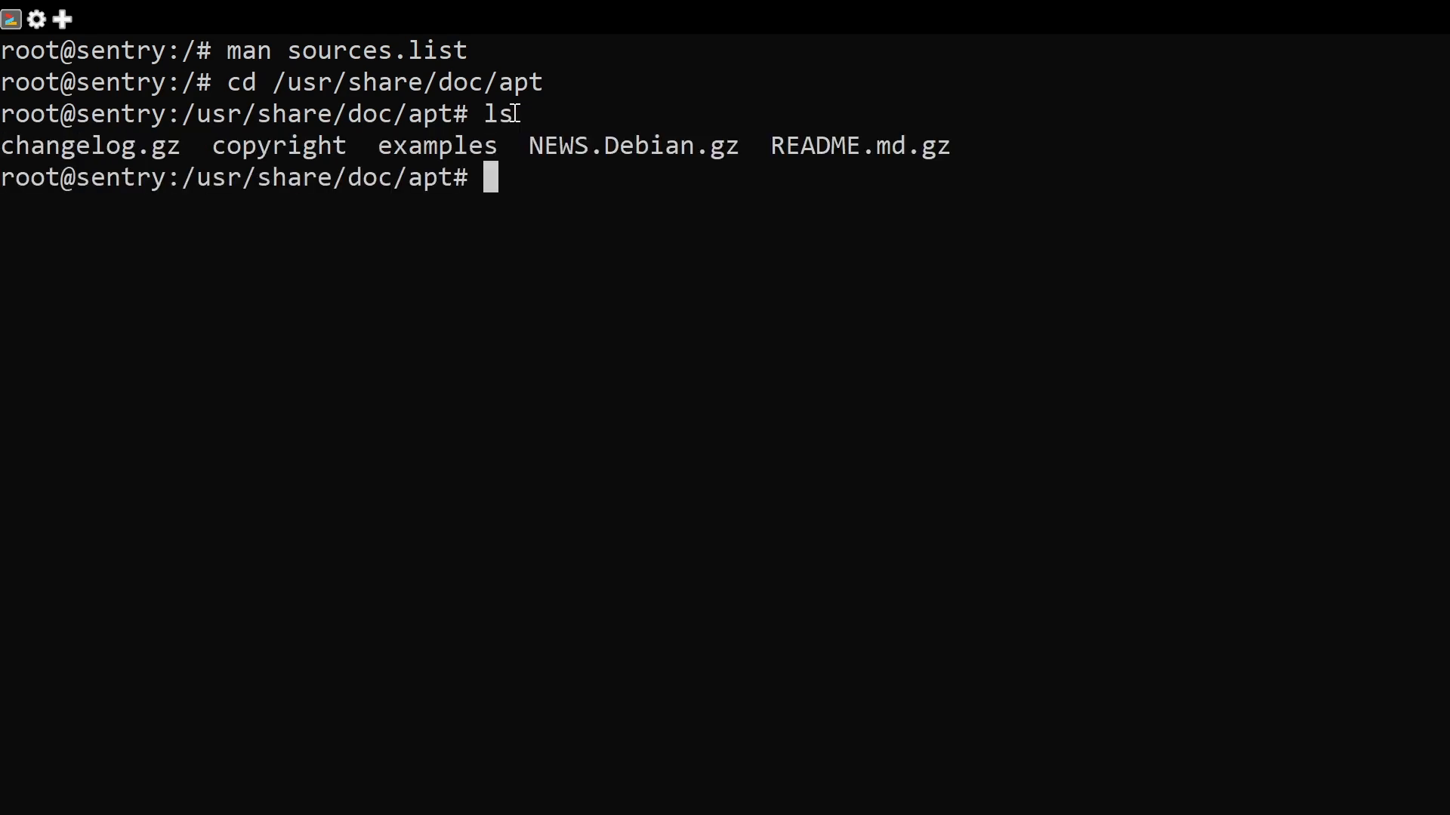
{"action": "type", "text": "cd examples/"}
{"action": "type", "text": "ls"}
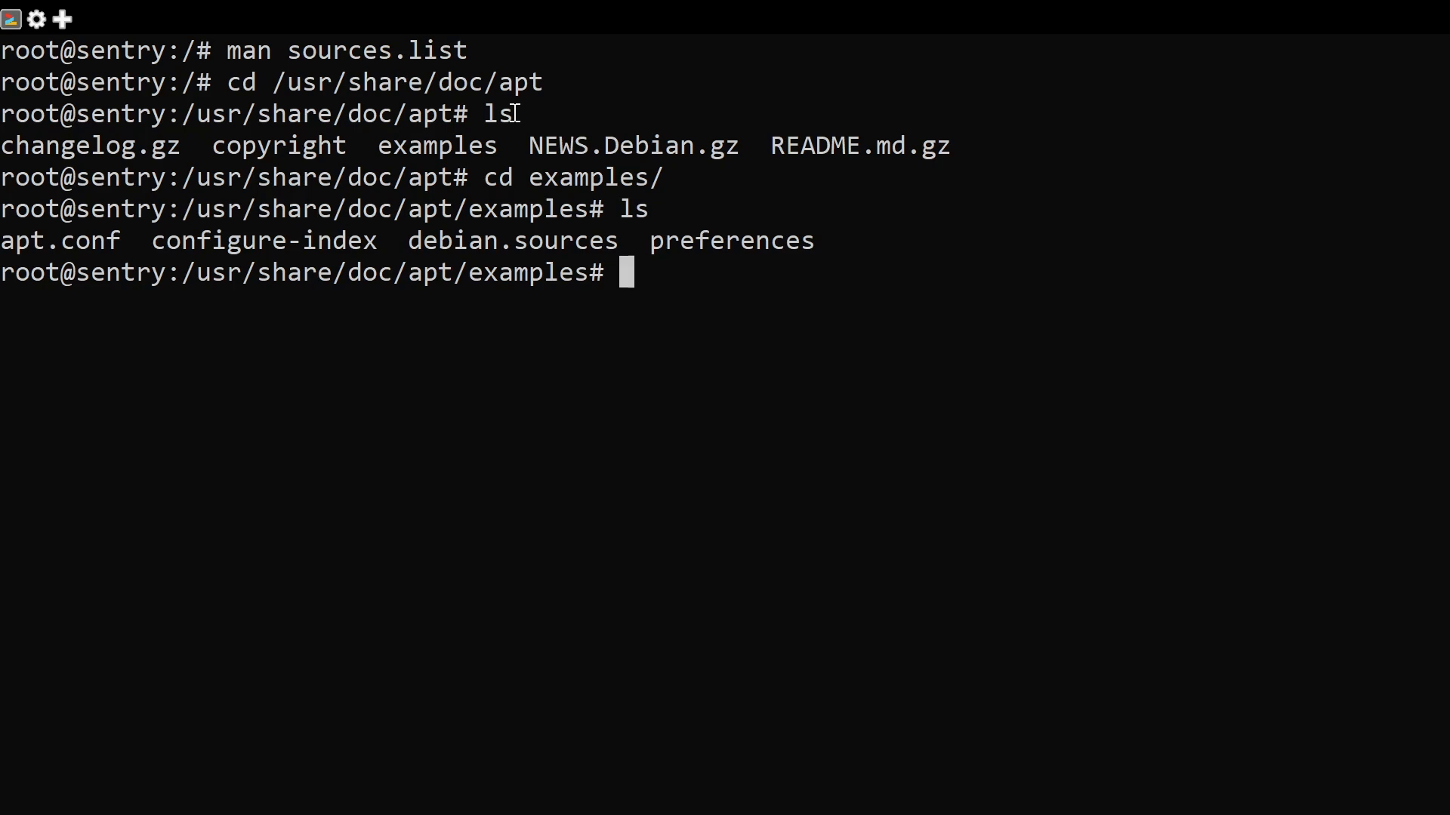
Copy debian.sources into /etc/apt/sources.list.d/debian.sources using cat with redirection
{"action": "type", "text": "cat"}
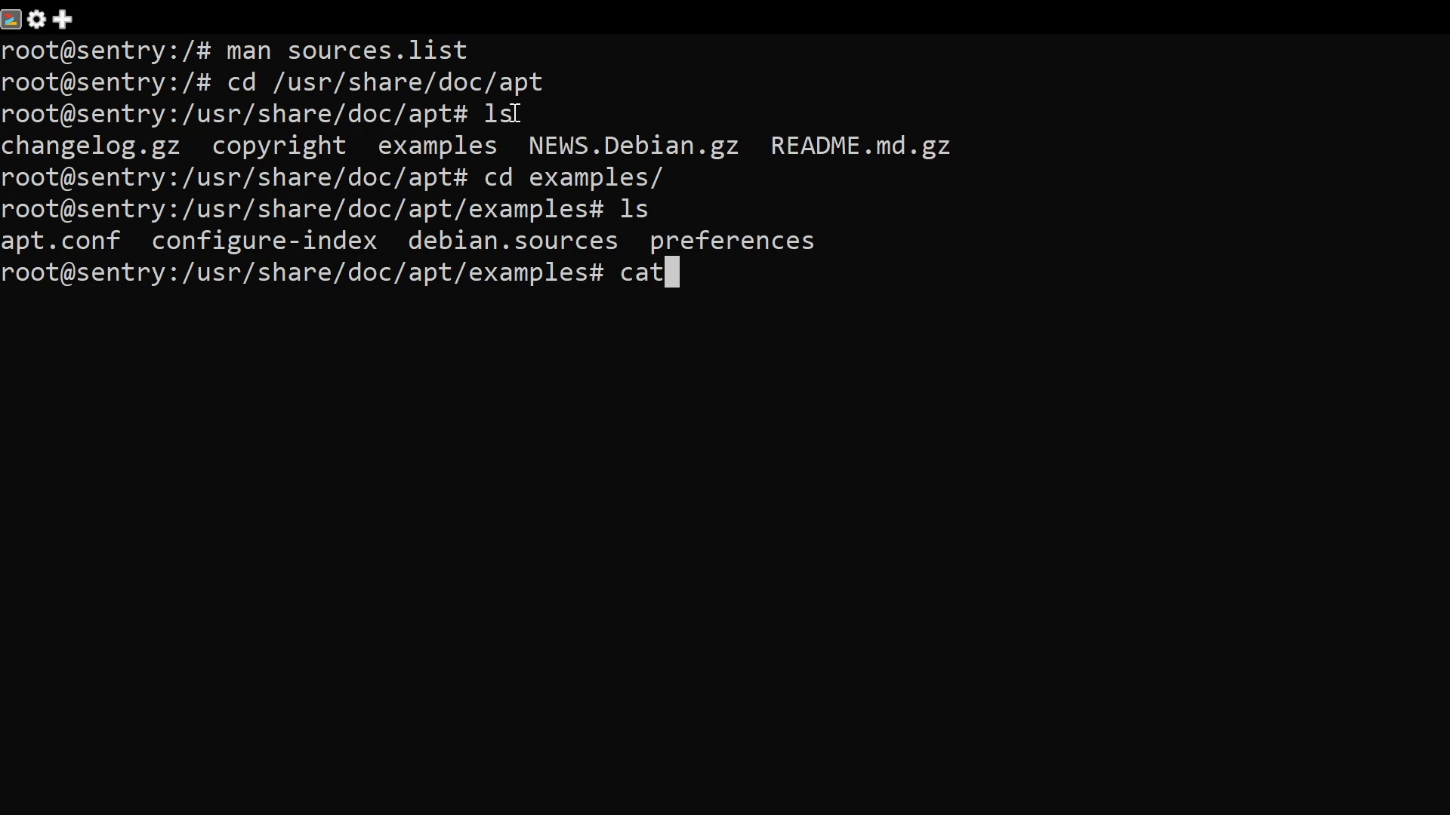
{"action": "type", "text": "debian.sources"}
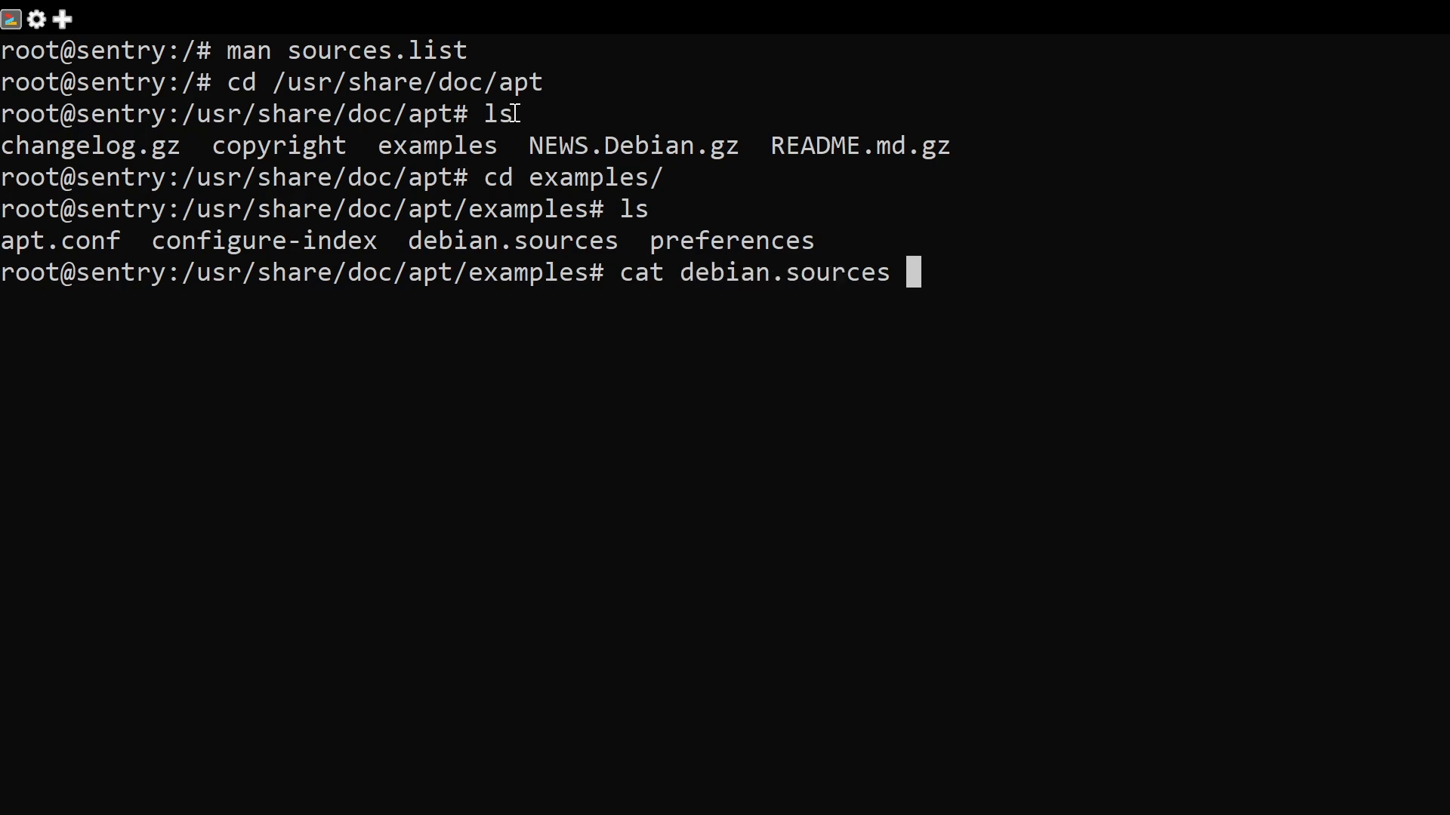
{"action": "type", "text": ">"}
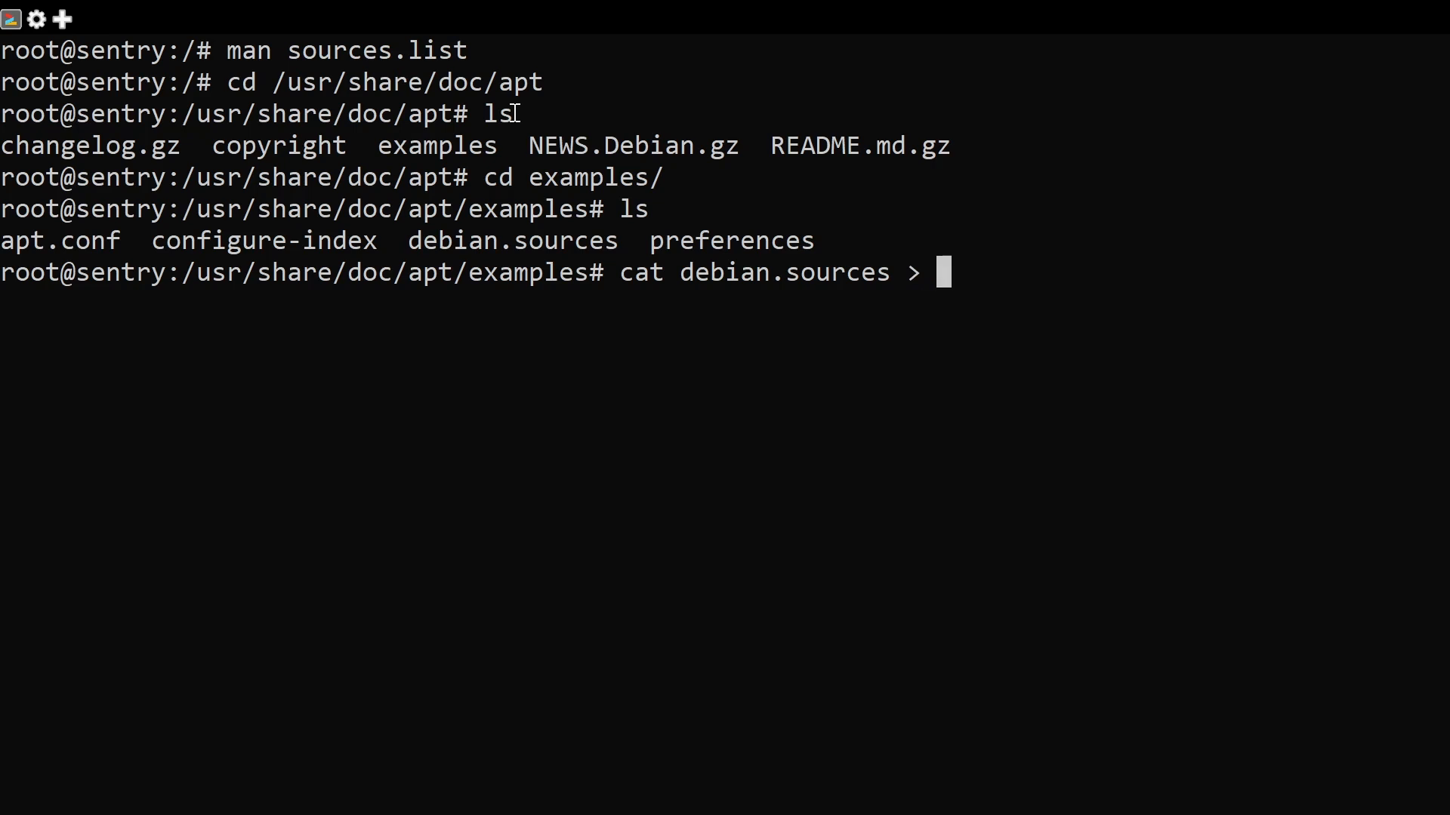
{"action": "type", "text": "/etc"}
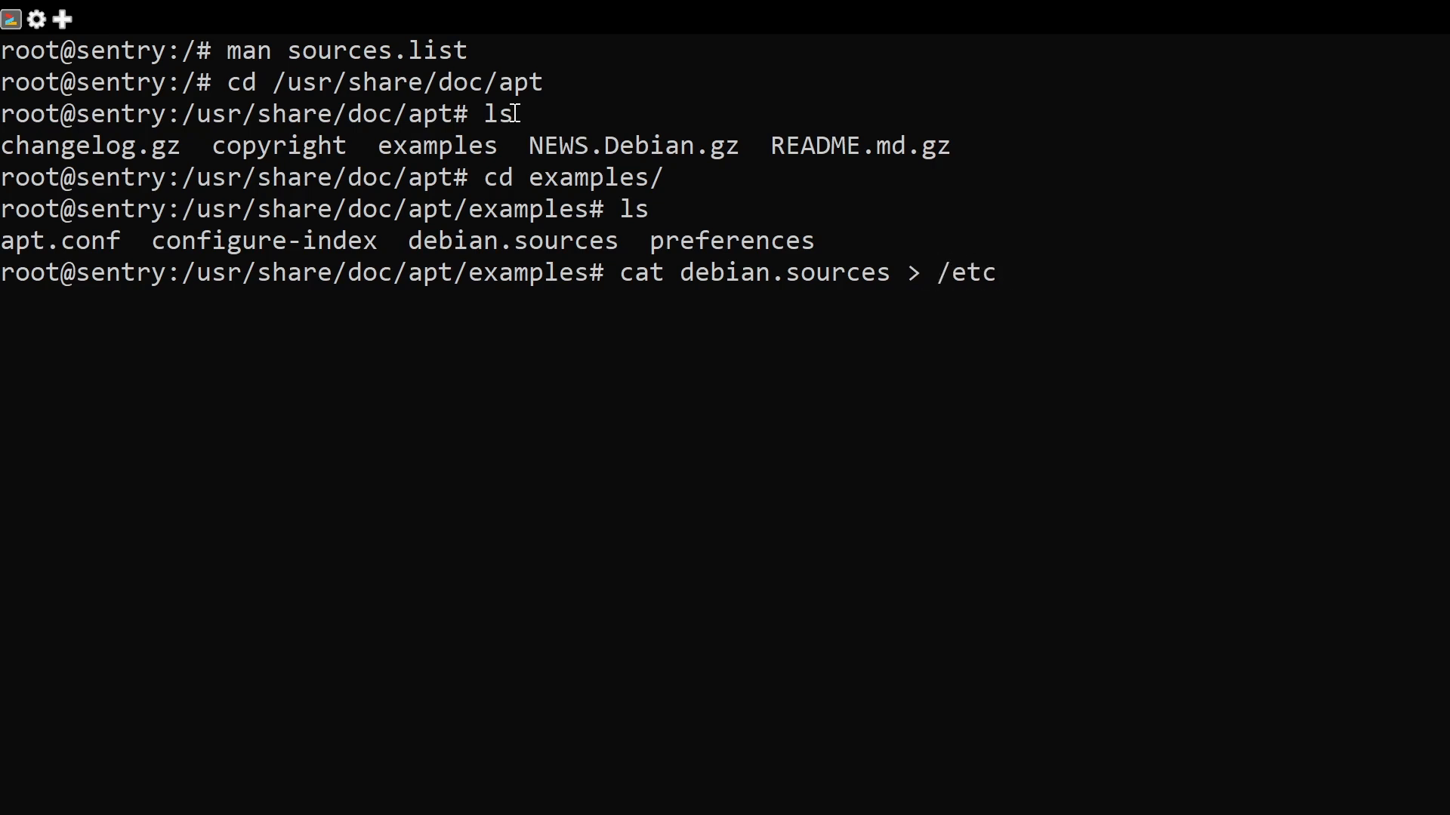
{"action": "type", "text": "/"}
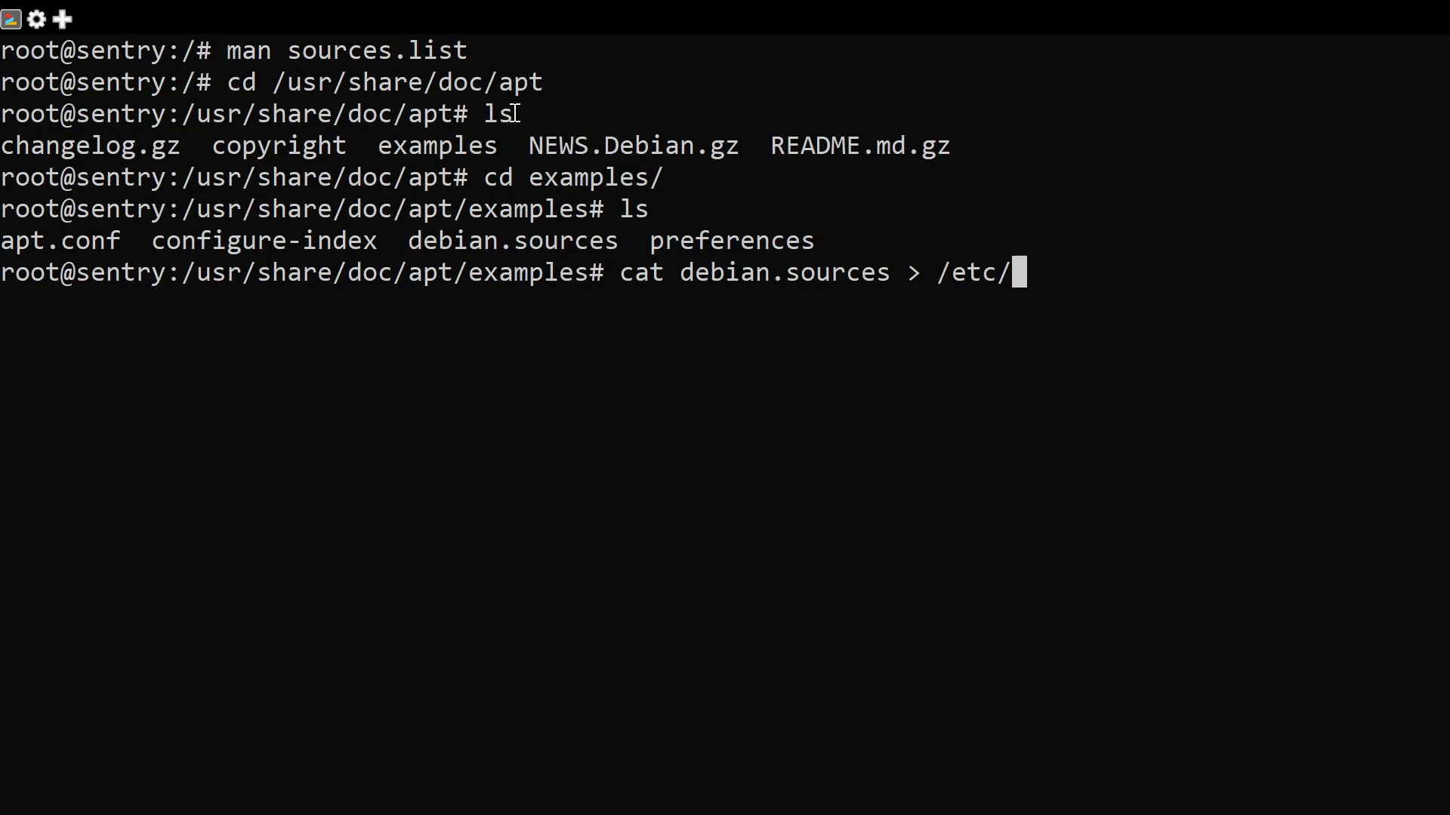
{"action": "type", "text": "a"}
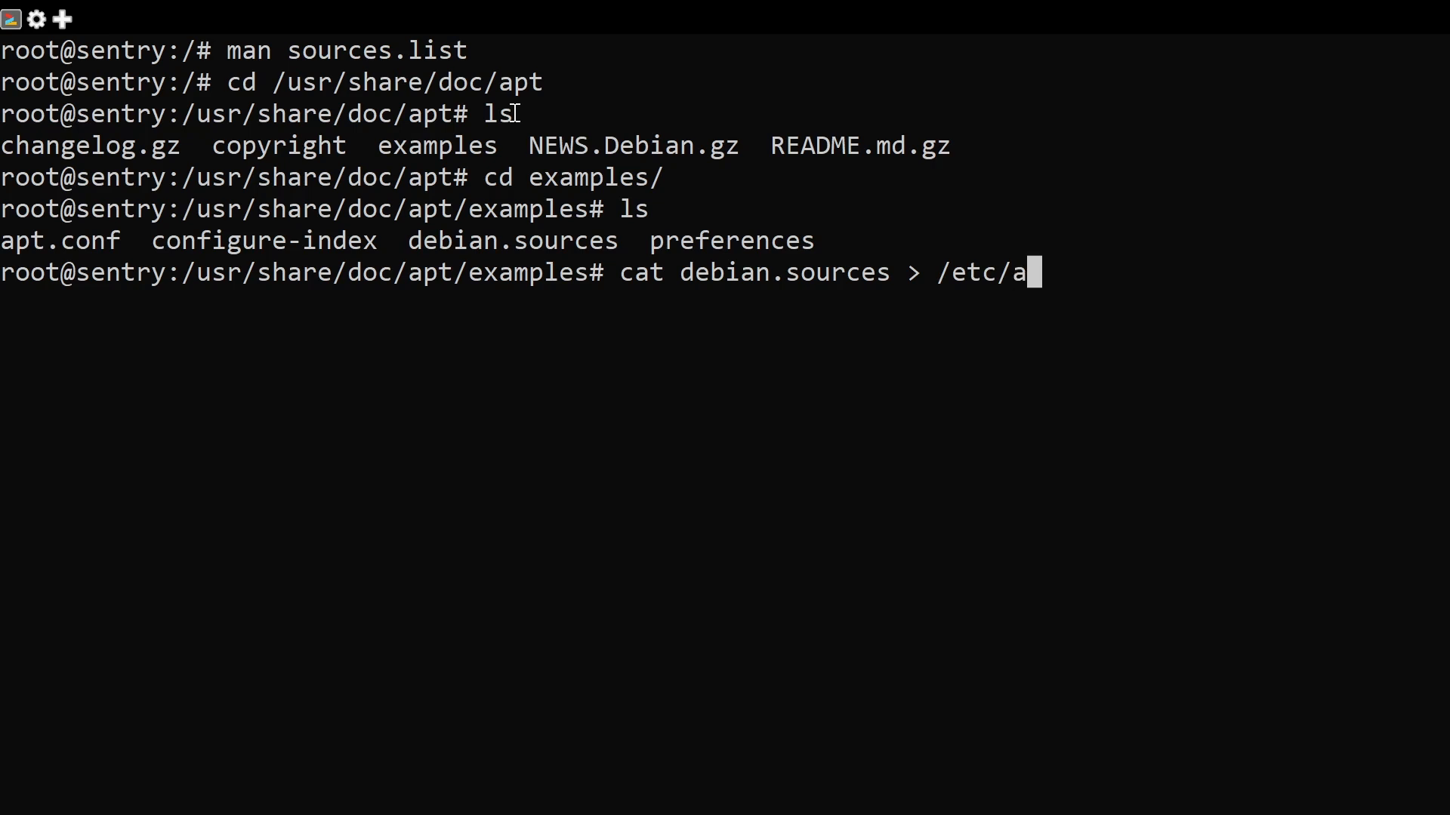
{"action": "type", "text": "pt/"}
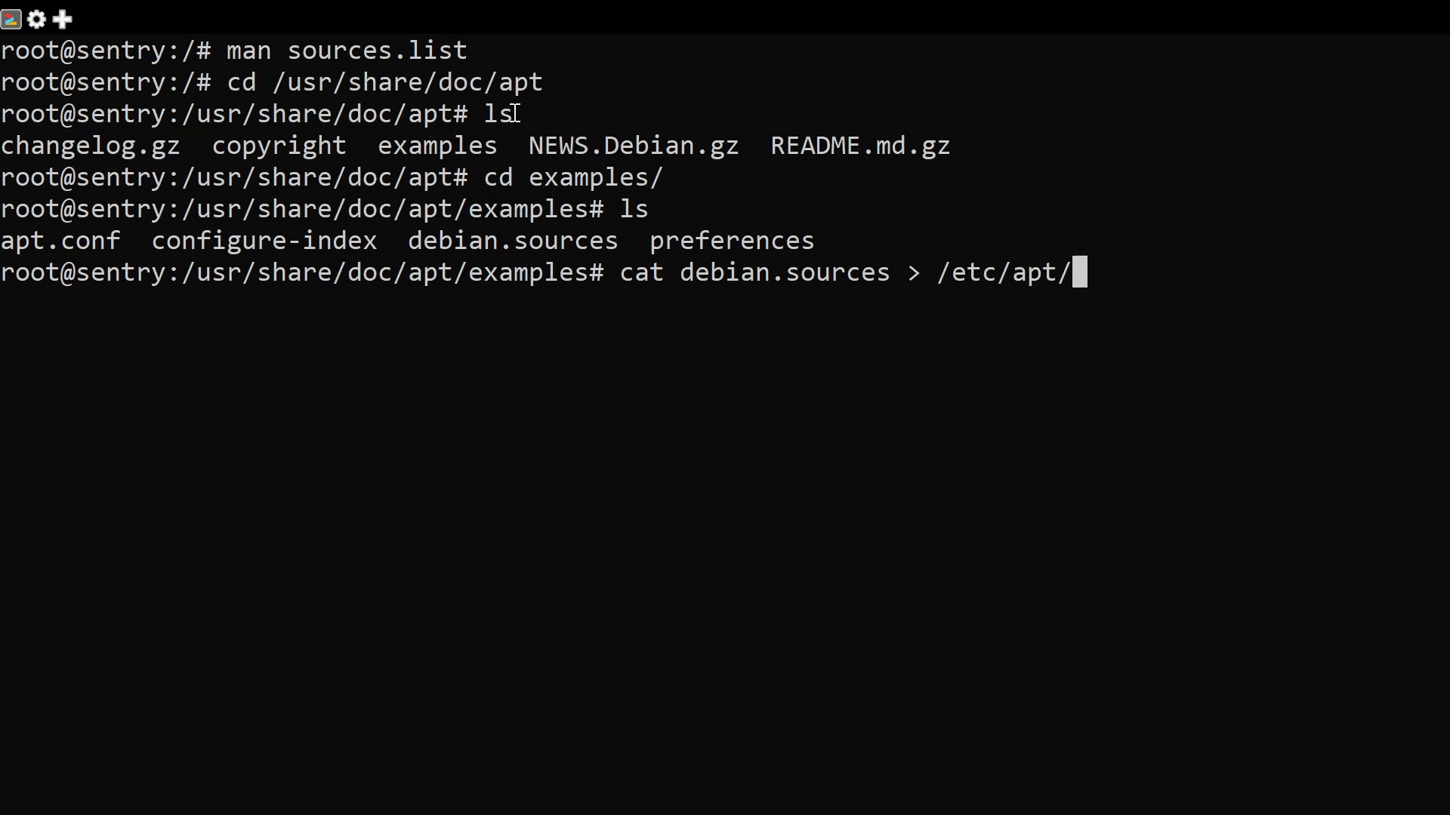
{"action": "type", "text": "sources."}
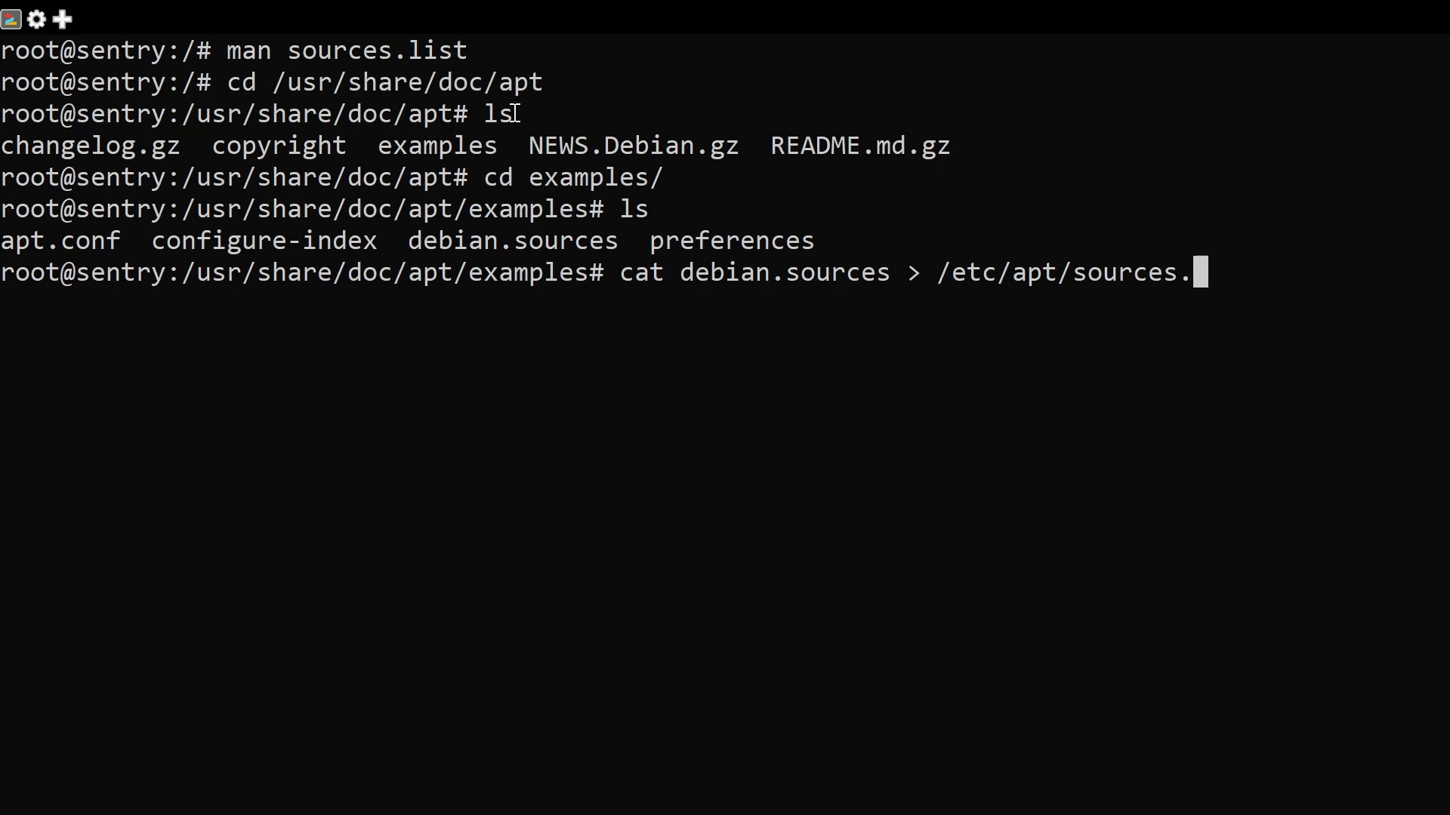
{"action": "type", "text": "list.d/"}
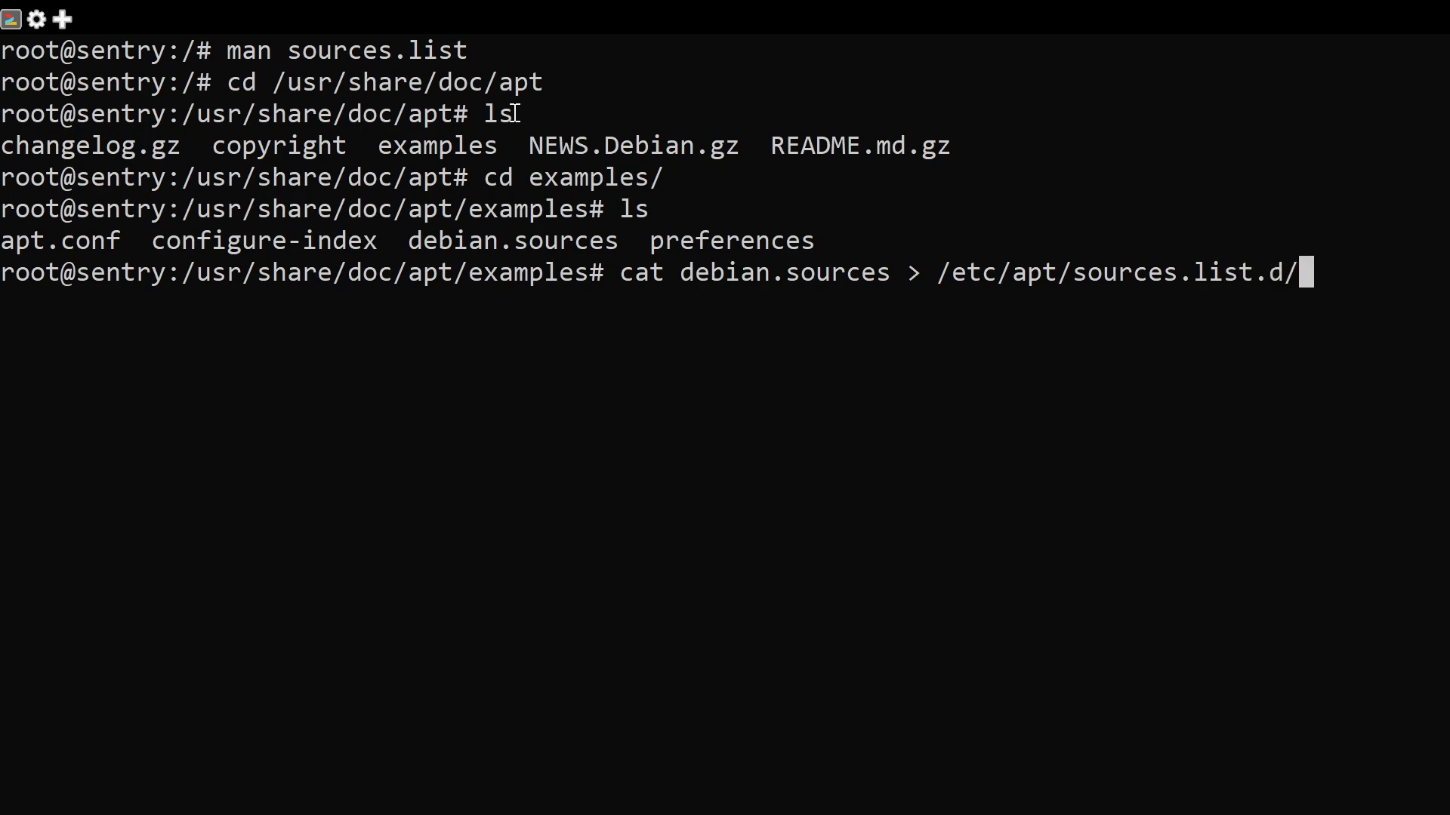
{"action": "type", "text": "d"}
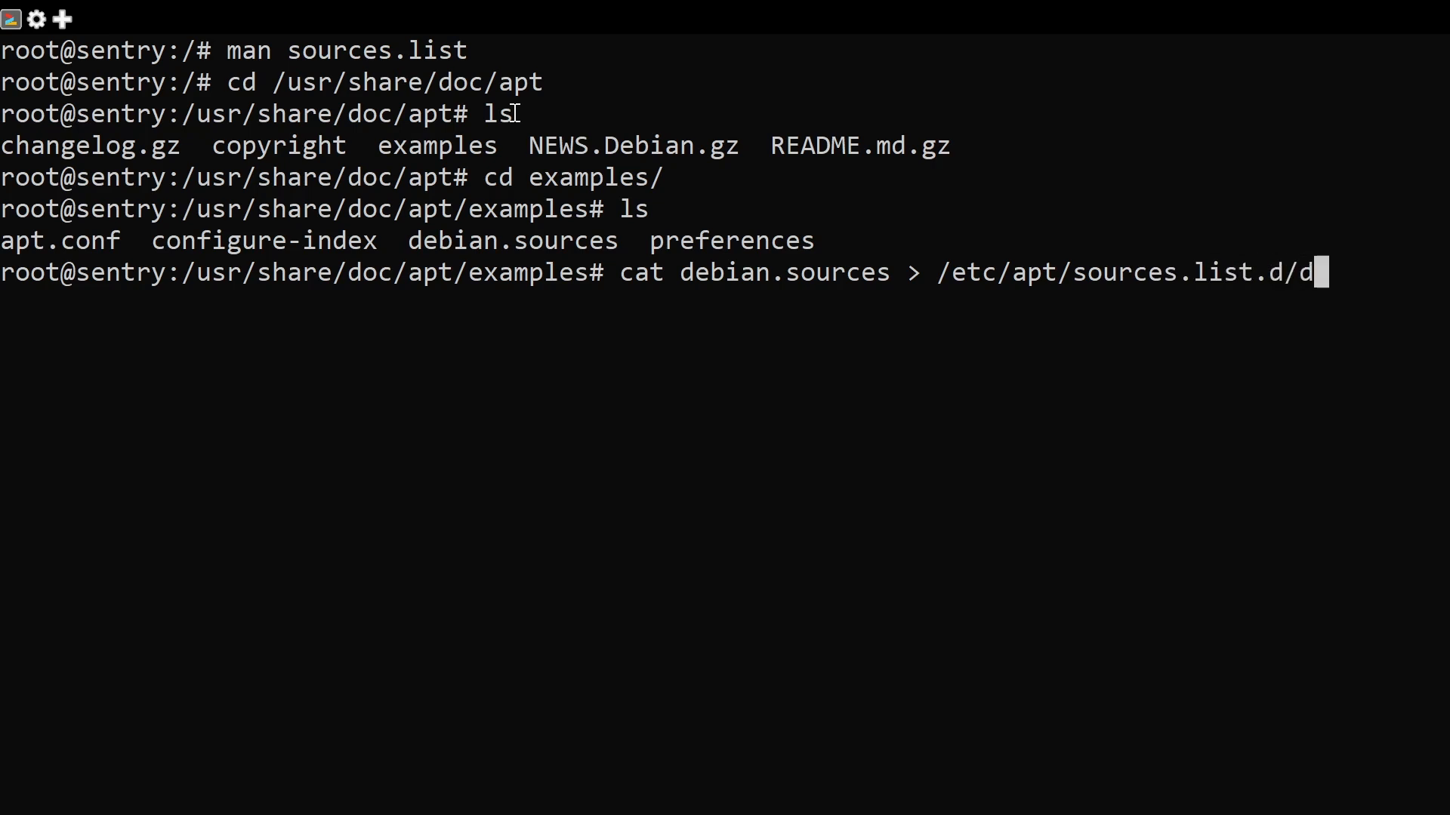
{"action": "type", "text": "ebian"}
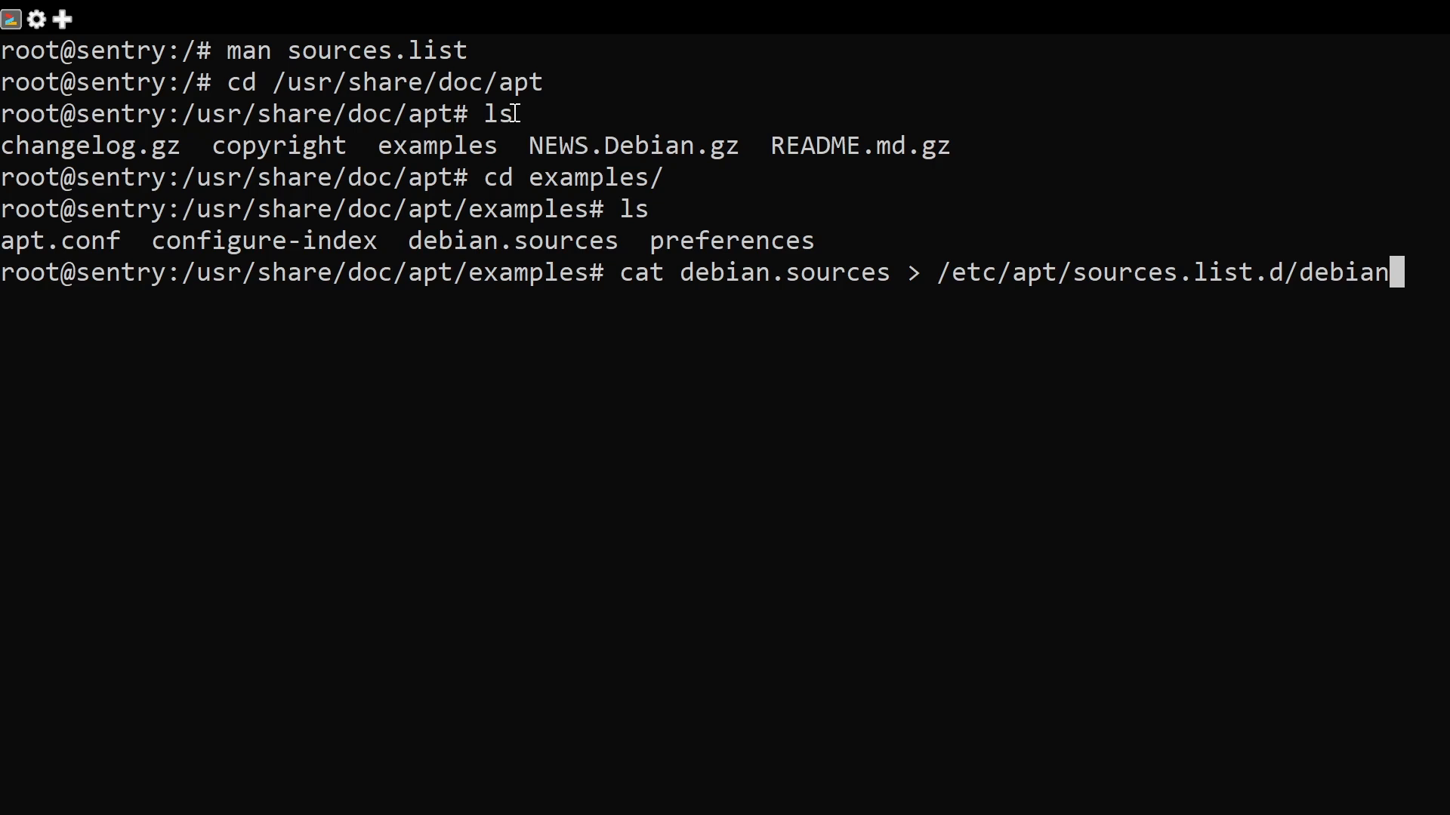
{"action": "type", "text": ".sou"}
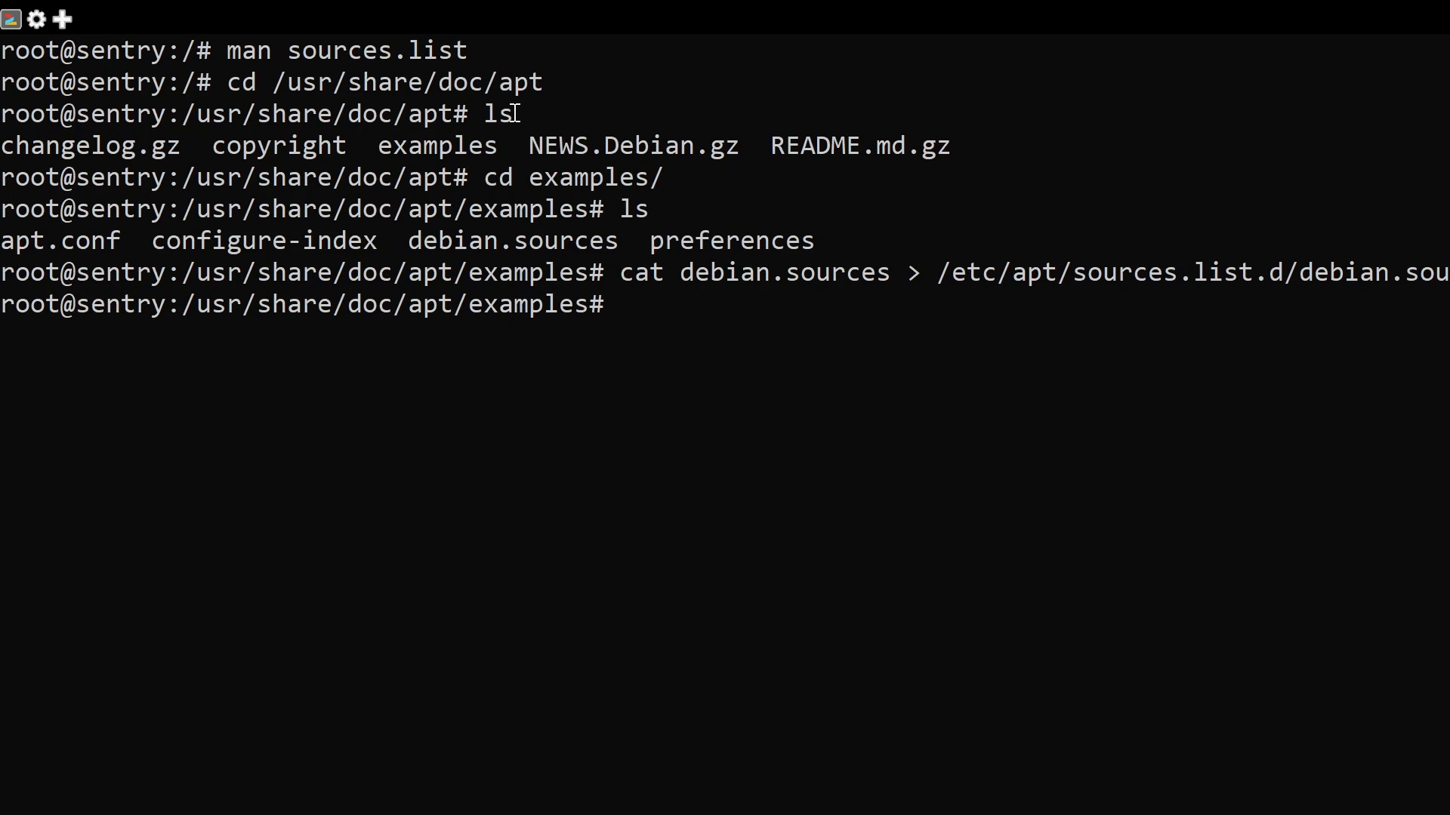
Change into /etc/apt/sources.list.d and list it to confirm debian.sources is there
{"action": "type", "text": "cd /etc/"}
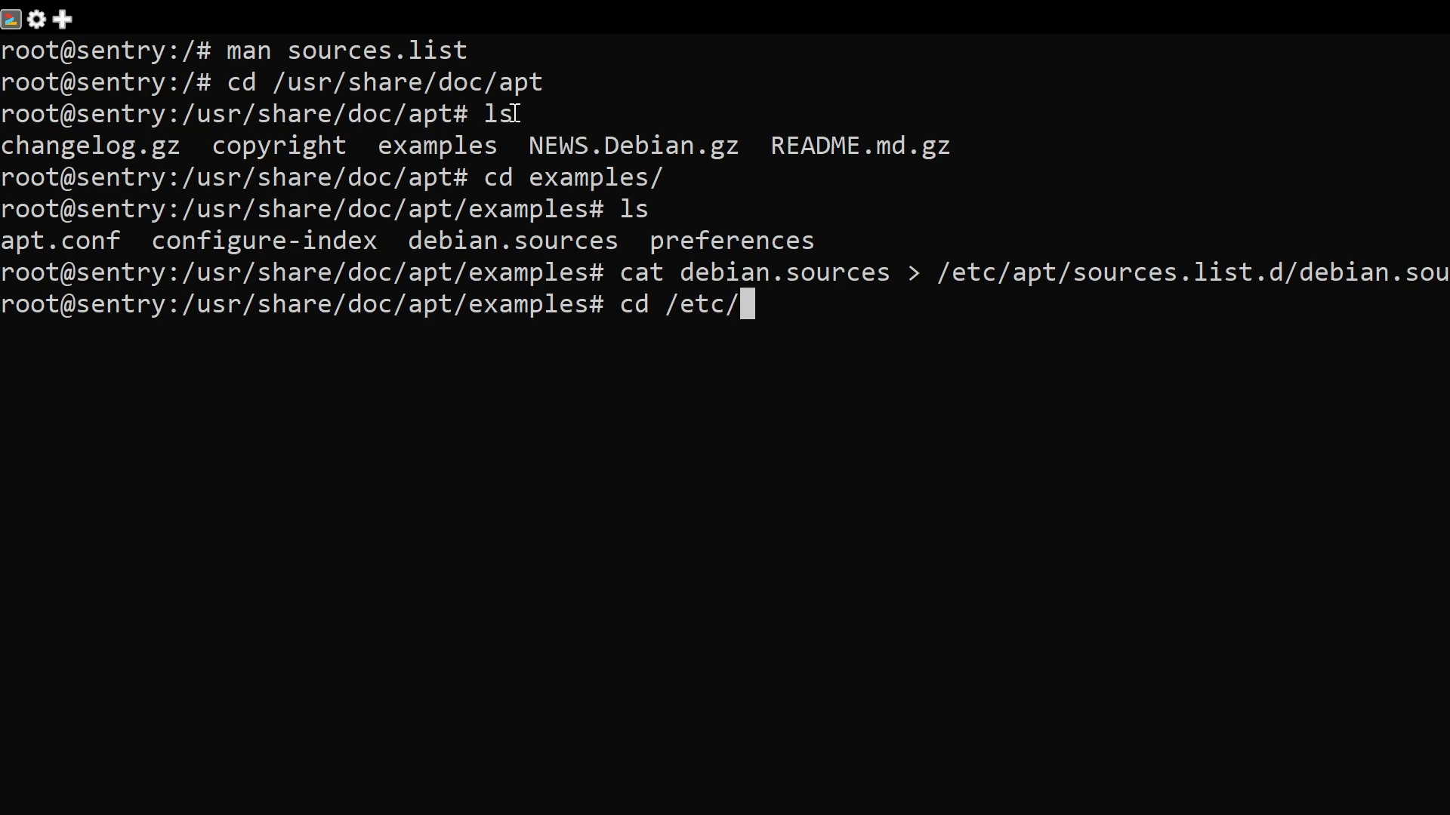
{"action": "type", "text": "apt/sour"}
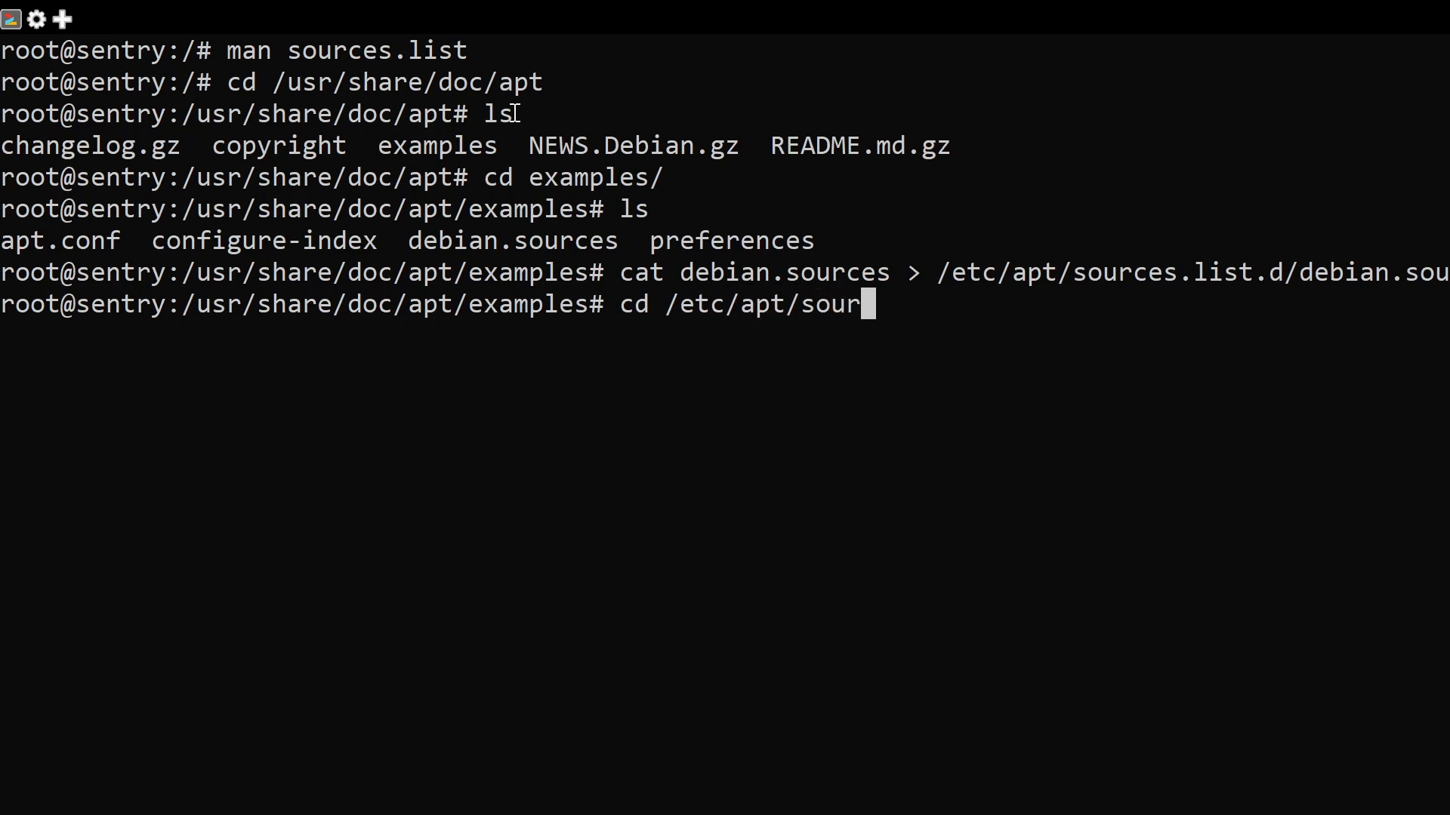
{"action": "type", "text": "ces.list.d/"}
{"action": "type", "text": "ls"}
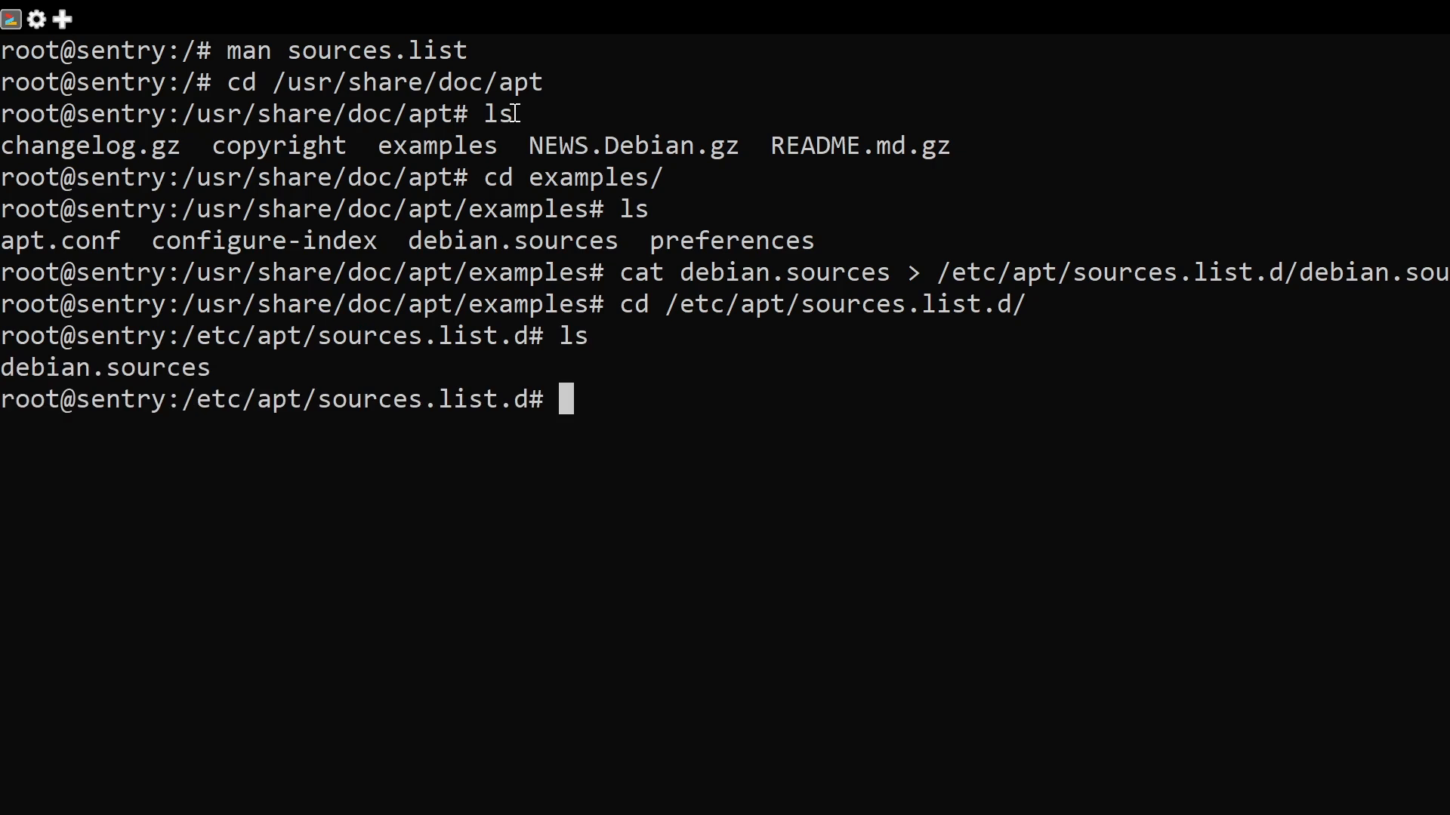
Edit debian.sources in nano so its Types line reads 'deb deb-src', then save and exit
{"action": "type", "text": "na"}
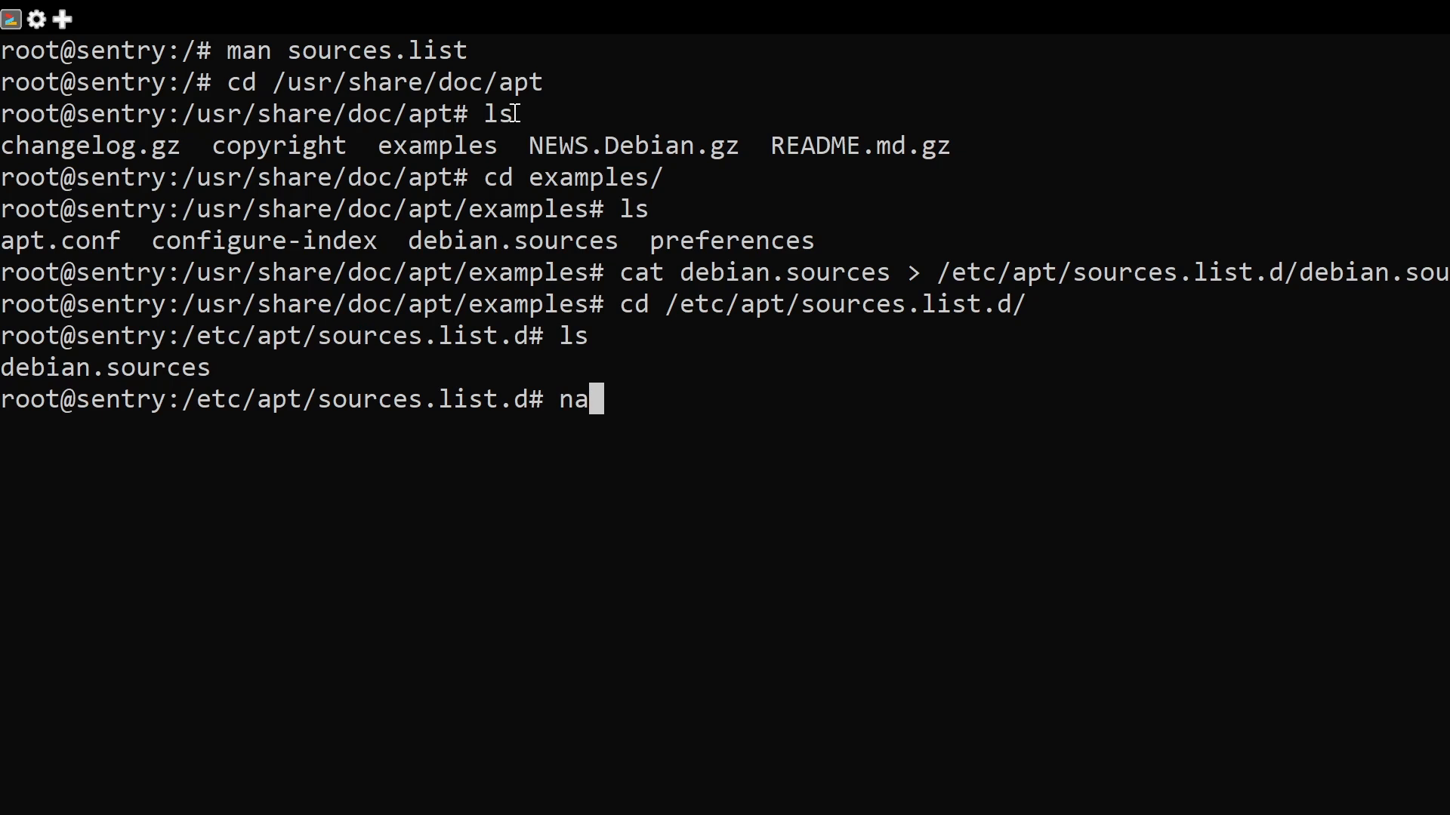
{"action": "type", "text": "no"}
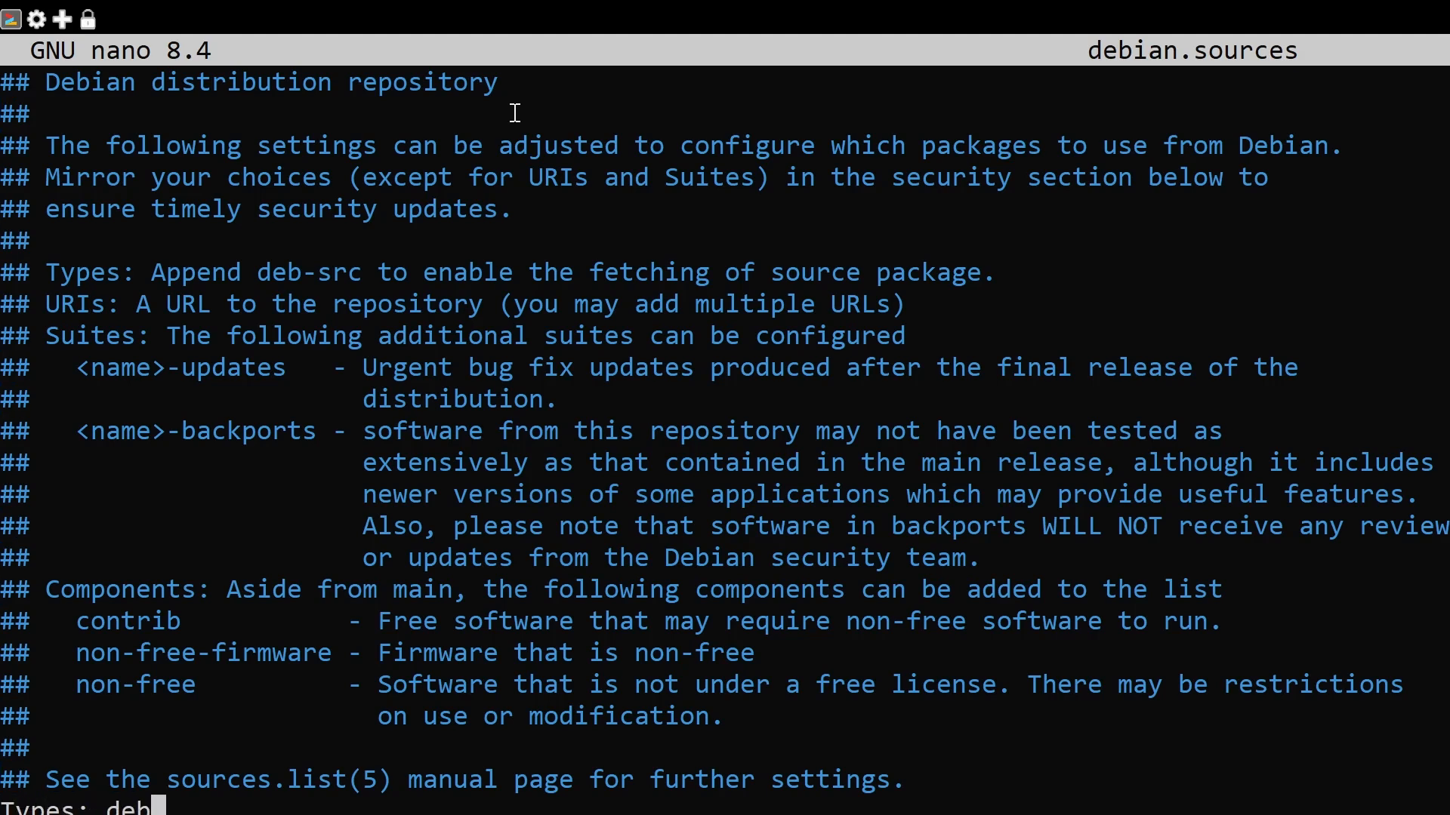
{"action": "type", "text": "deb-src"}
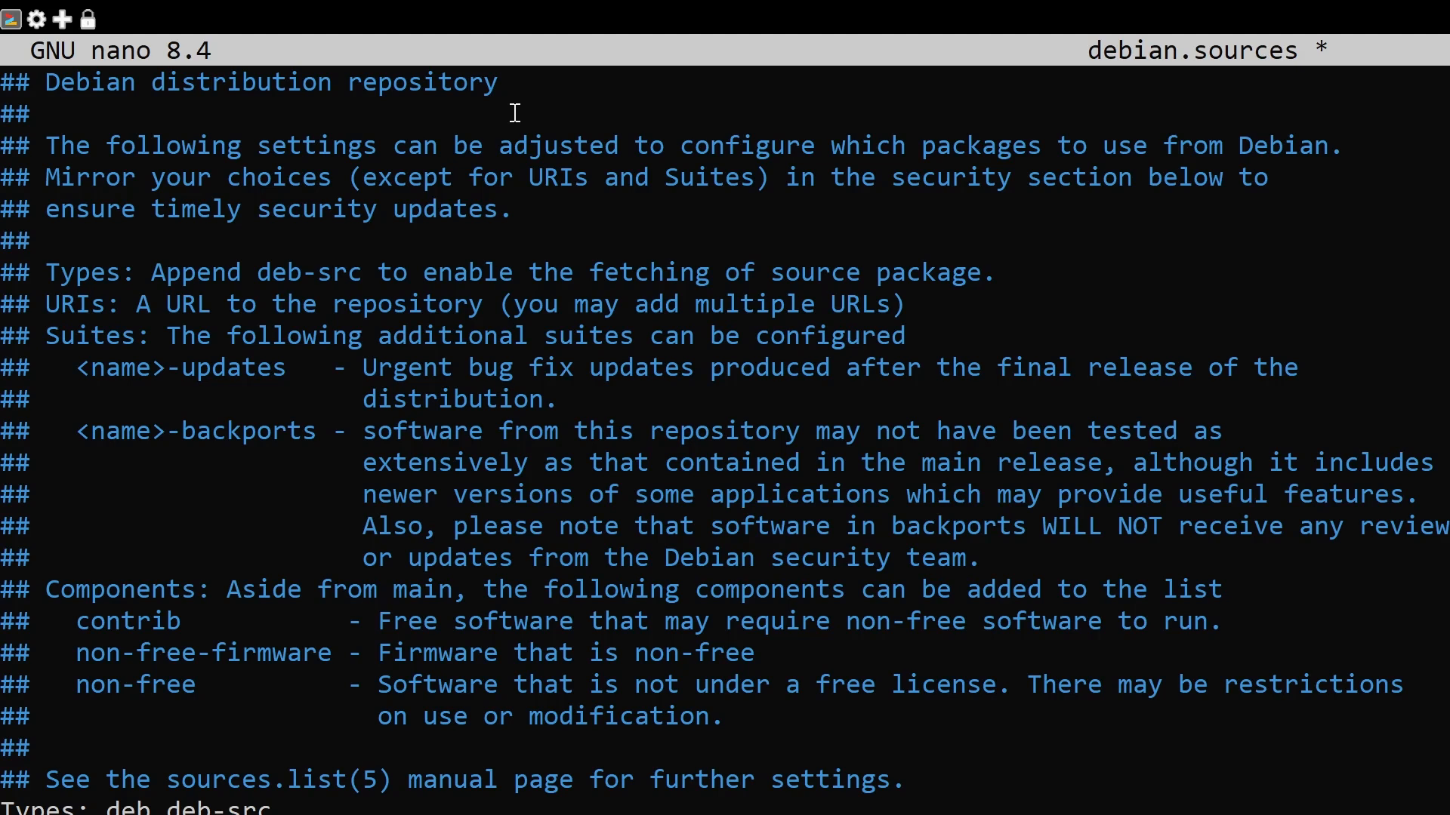
{"action": "key", "text": "ctrl+x"}
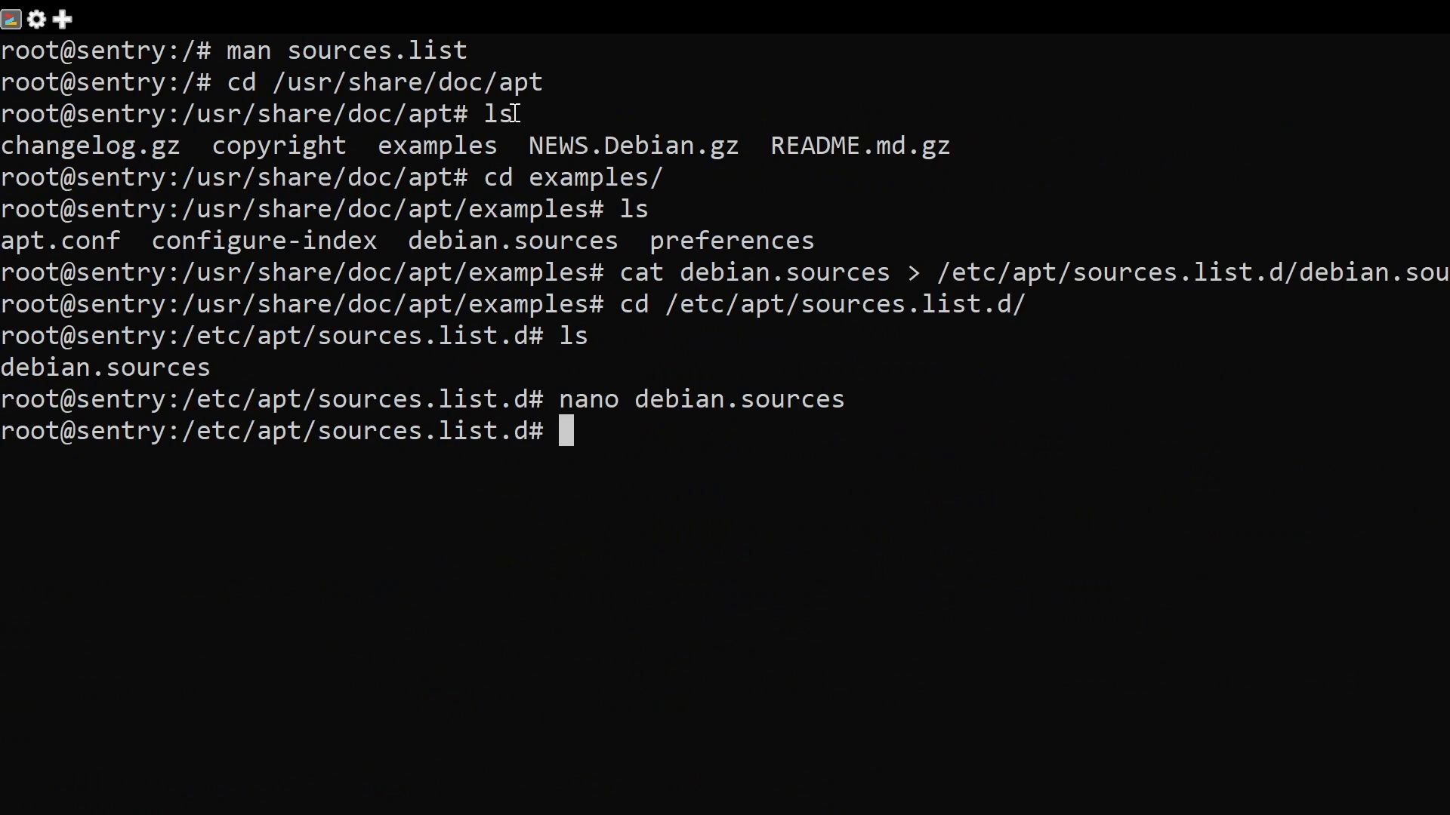
Enter the command line 'apt update ; apt upgrade' at the prompt without running it
{"action": "type", "text": "apt upda"}
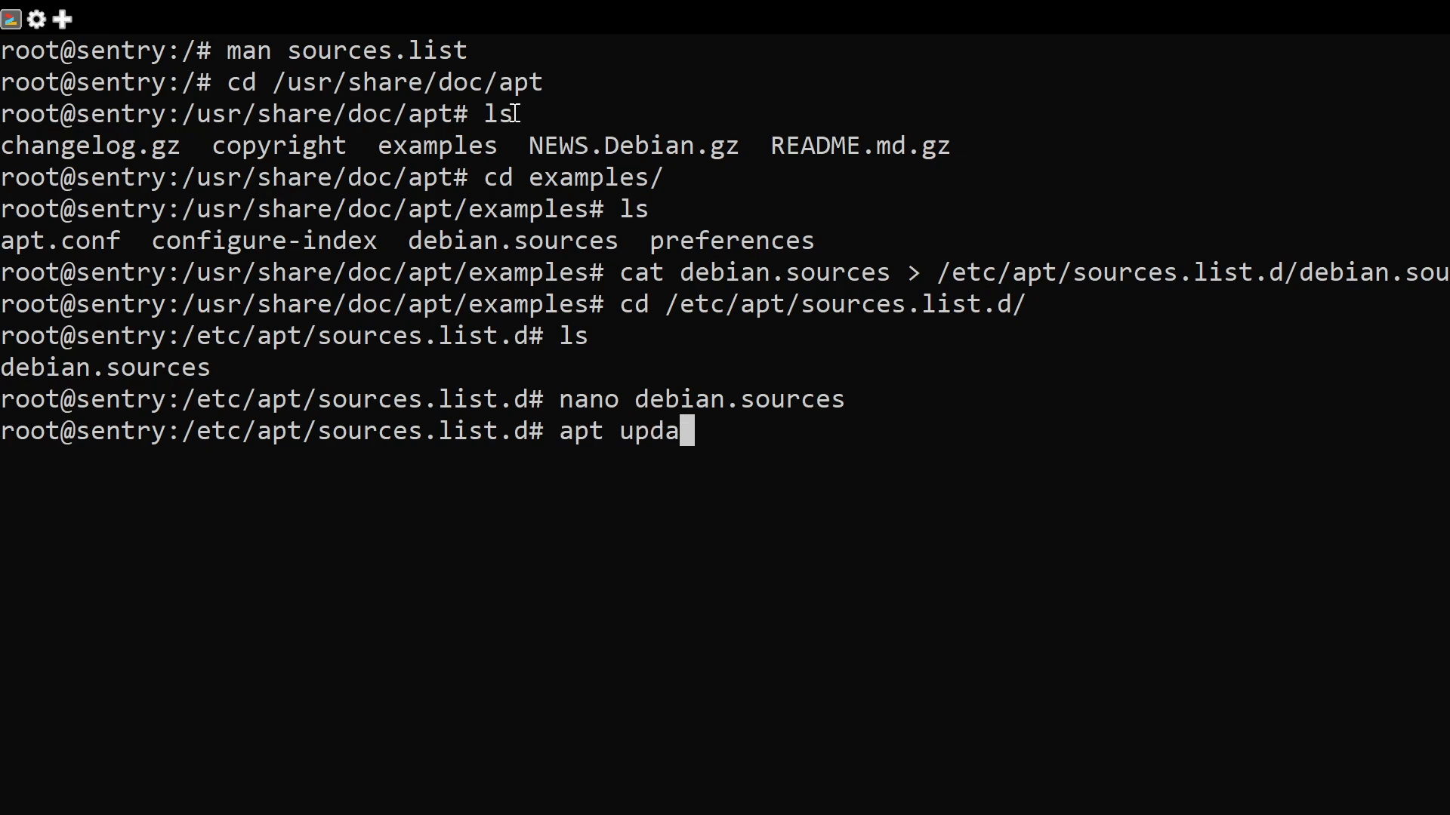
{"action": "type", "text": "te ; apt"}
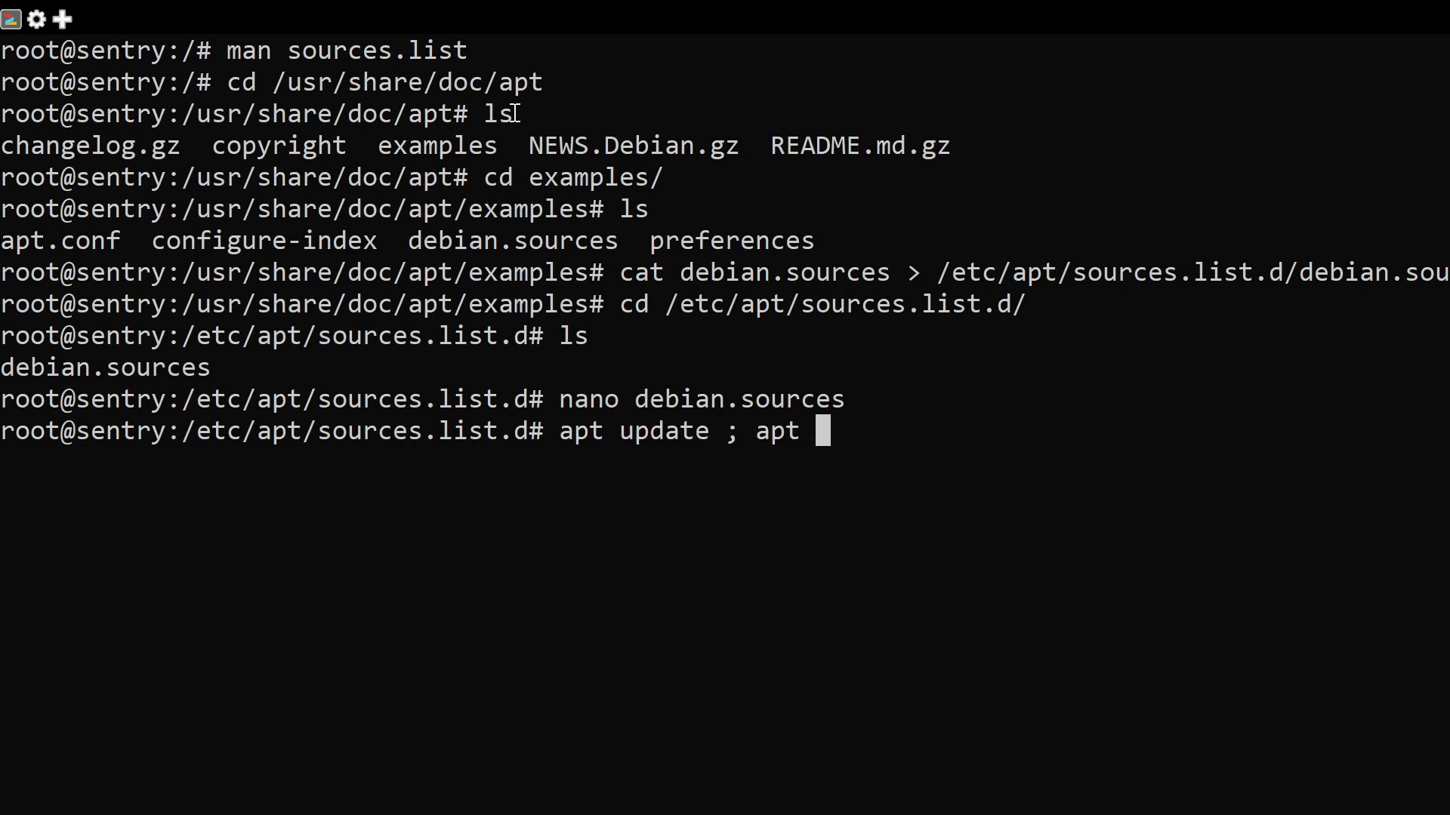
{"action": "type", "text": "upgrade"}
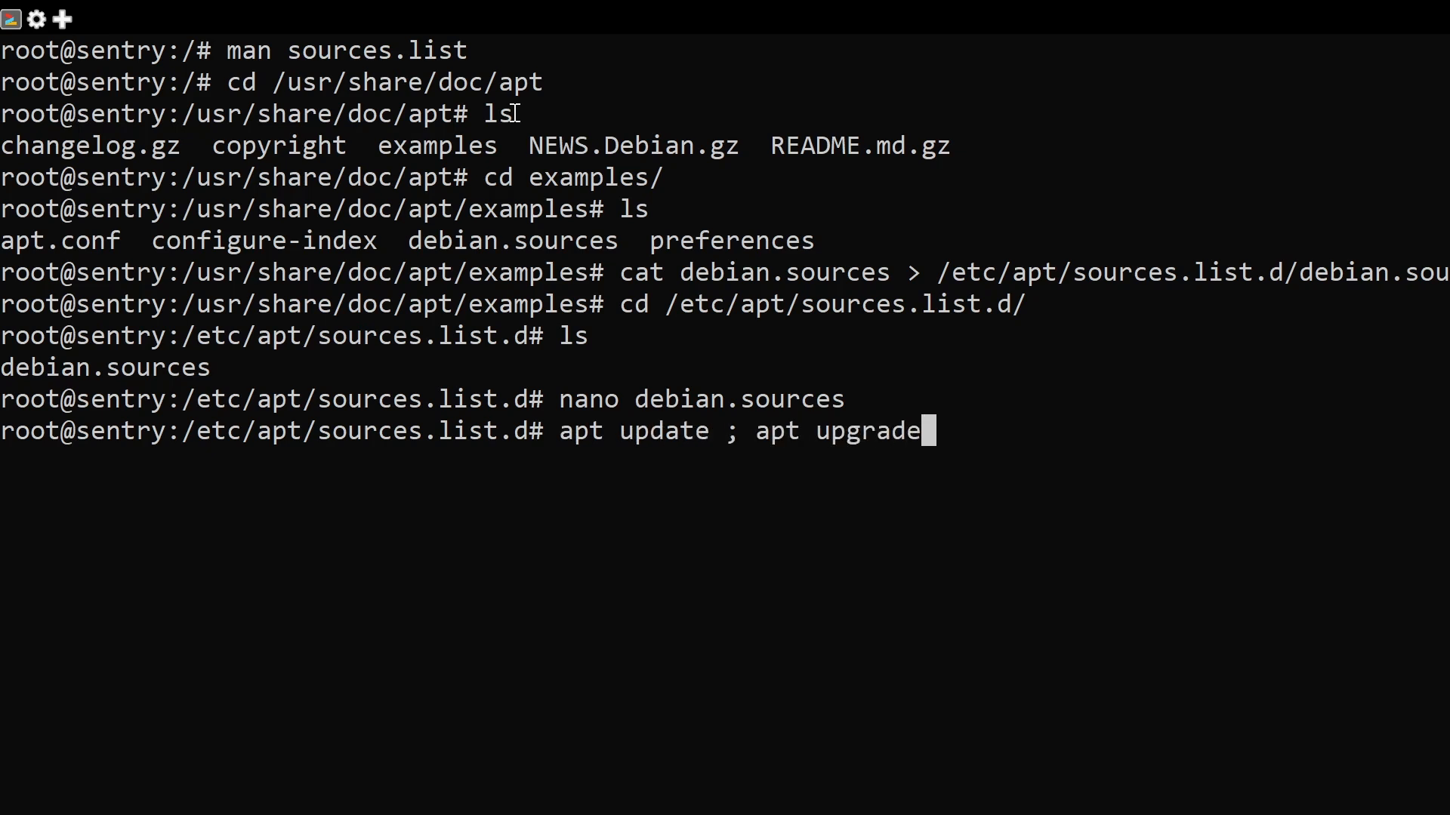